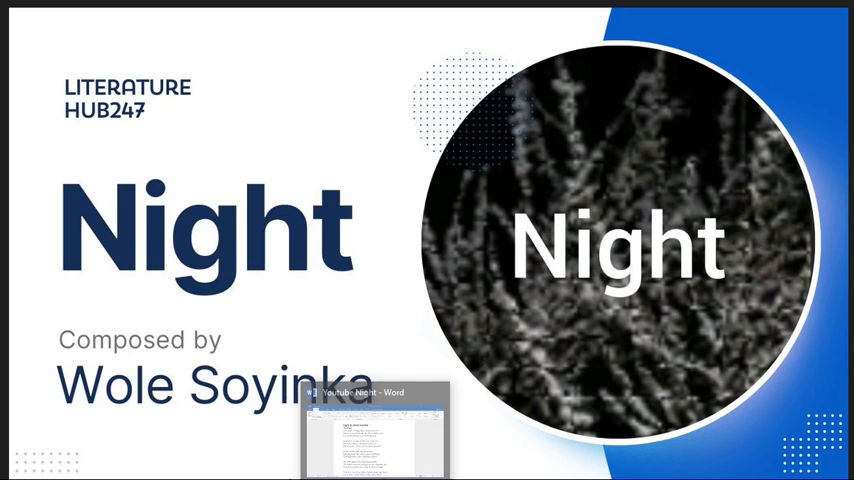
# Switch to the 'Youtube Night' document and scroll through the poem to About the Poet
pyautogui.click(374, 407)
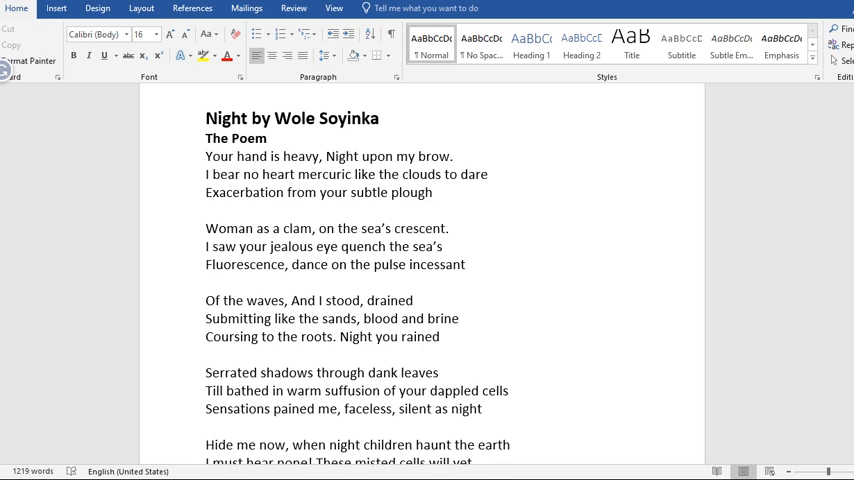
pyautogui.scroll(-3)
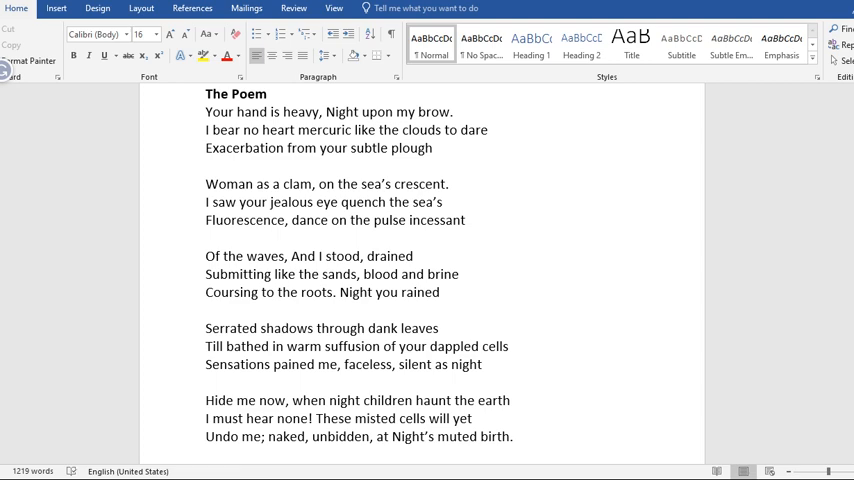
pyautogui.scroll(-3)
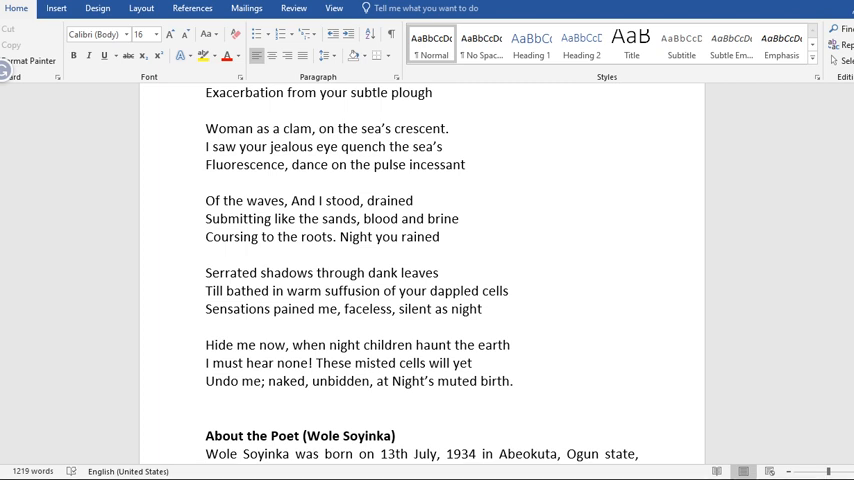
pyautogui.scroll(-3)
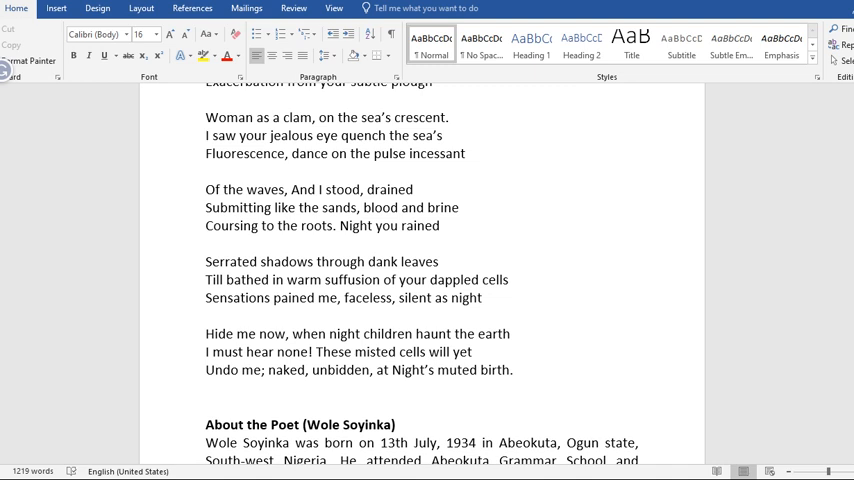
pyautogui.scroll(-3)
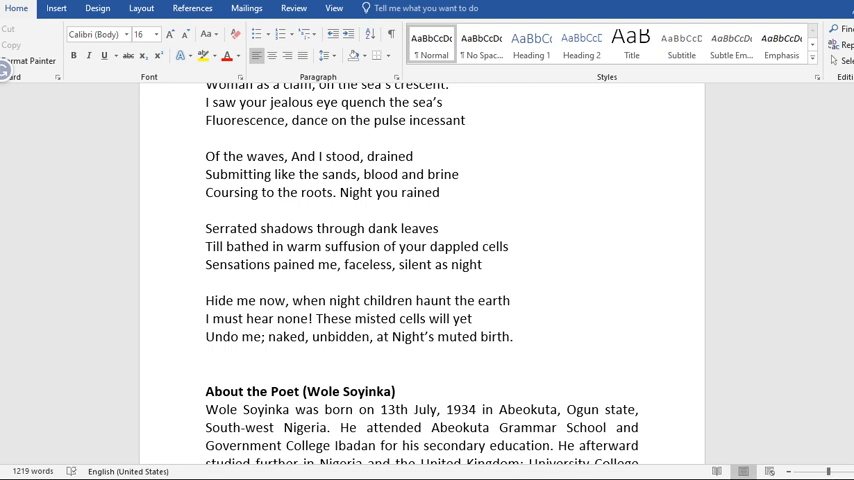
pyautogui.scroll(-3)
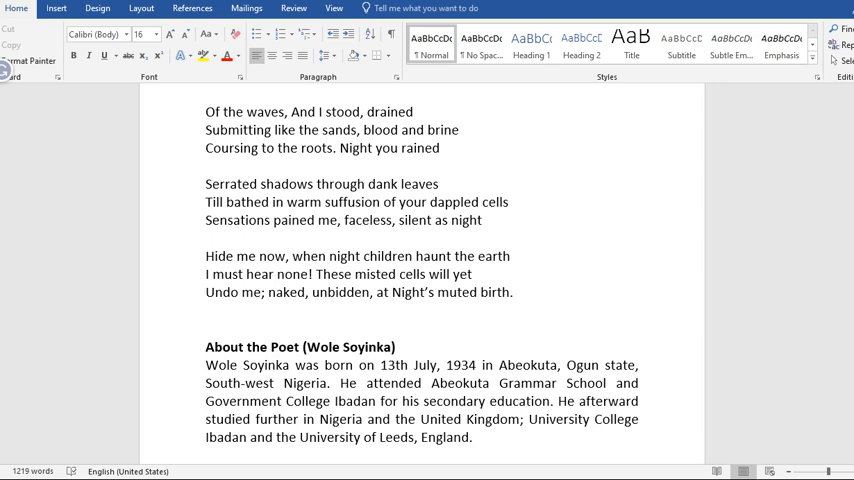
pyautogui.scroll(-3)
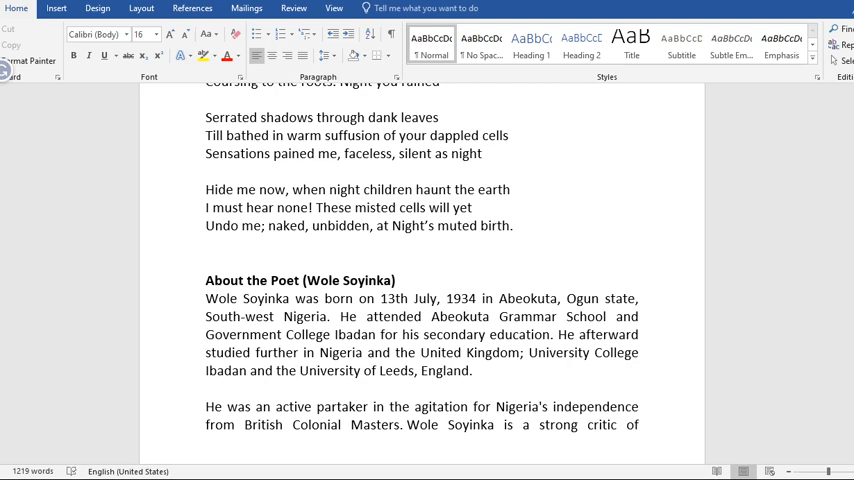
pyautogui.scroll(-3)
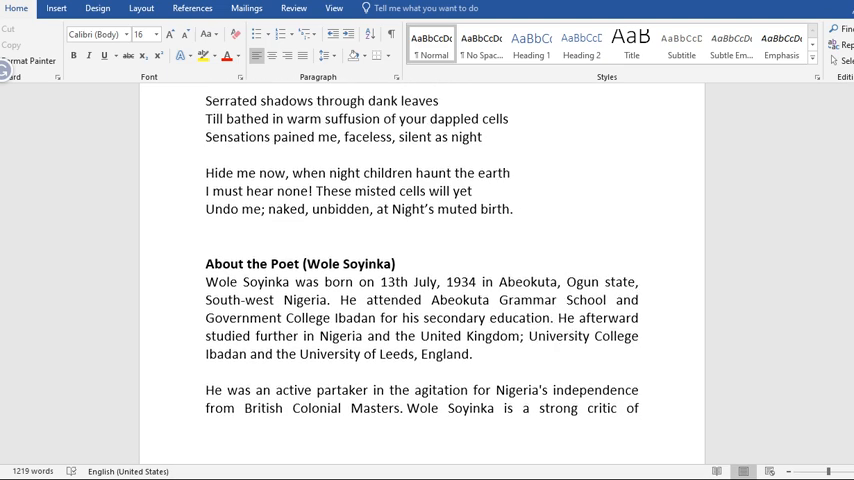
pyautogui.scroll(-3)
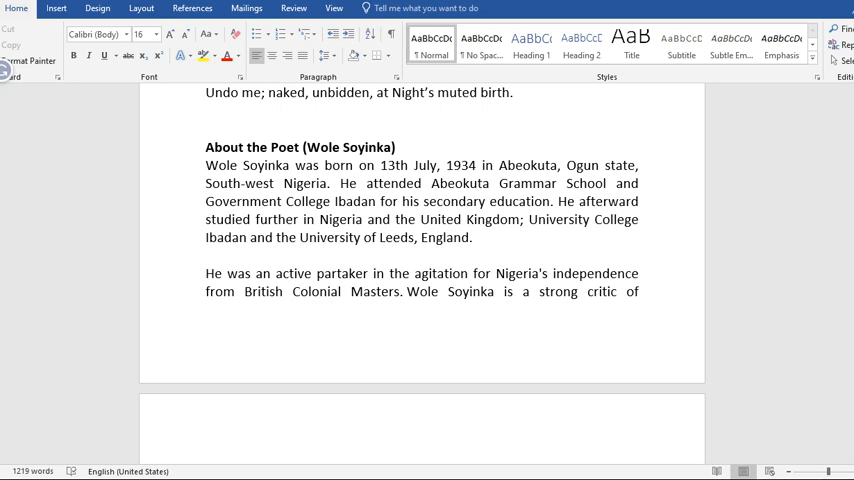
pyautogui.scroll(-3)
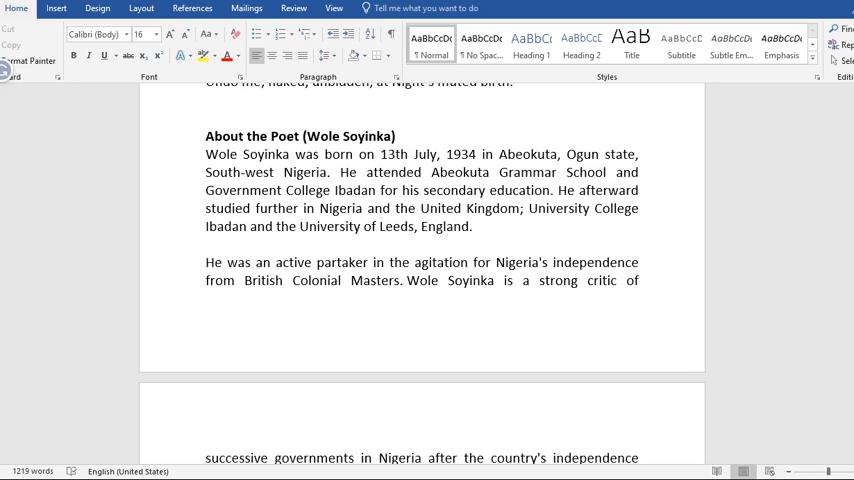
pyautogui.scroll(-3)
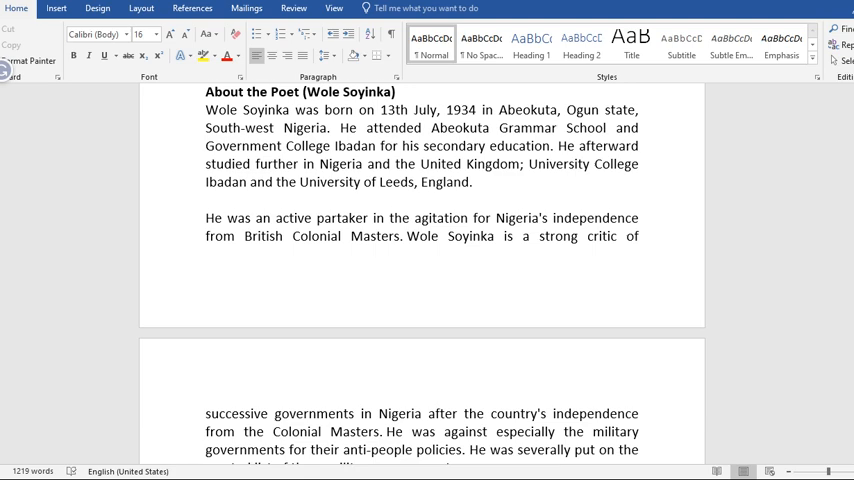
pyautogui.scroll(-3)
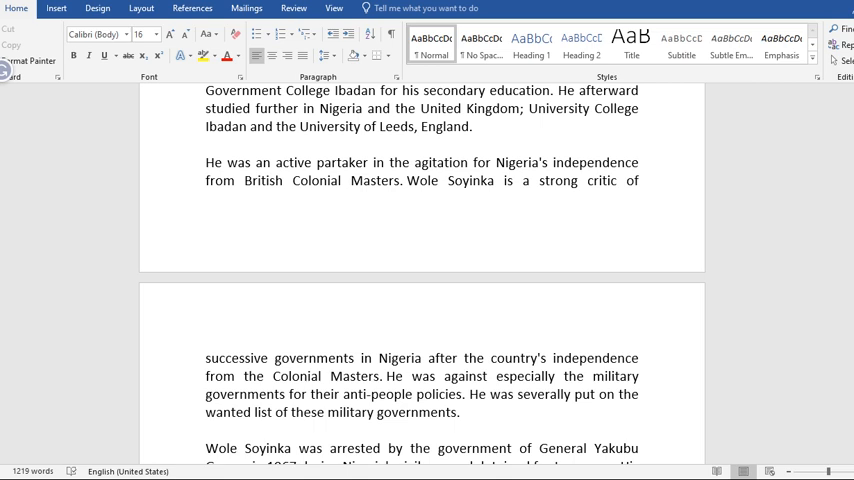
pyautogui.scroll(-3)
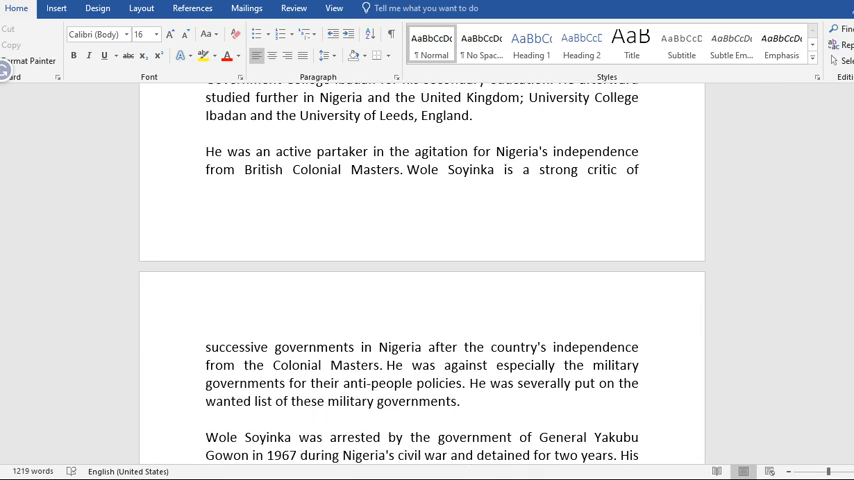
pyautogui.scroll(-3)
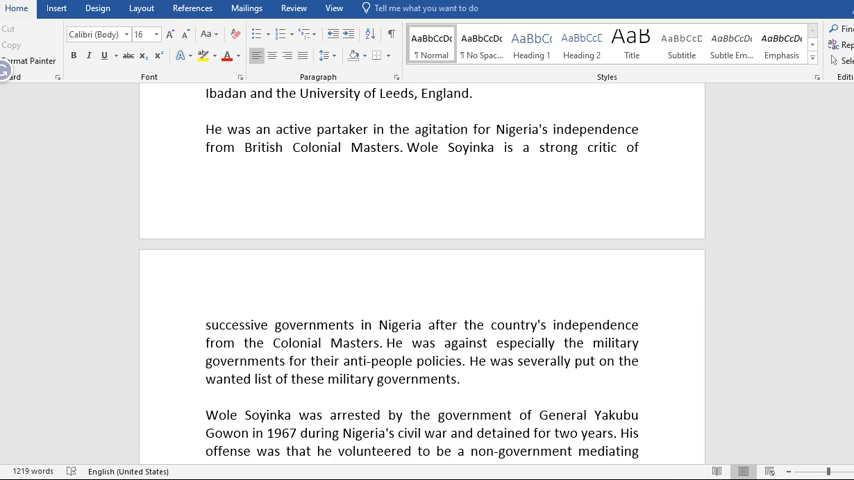
pyautogui.scroll(-3)
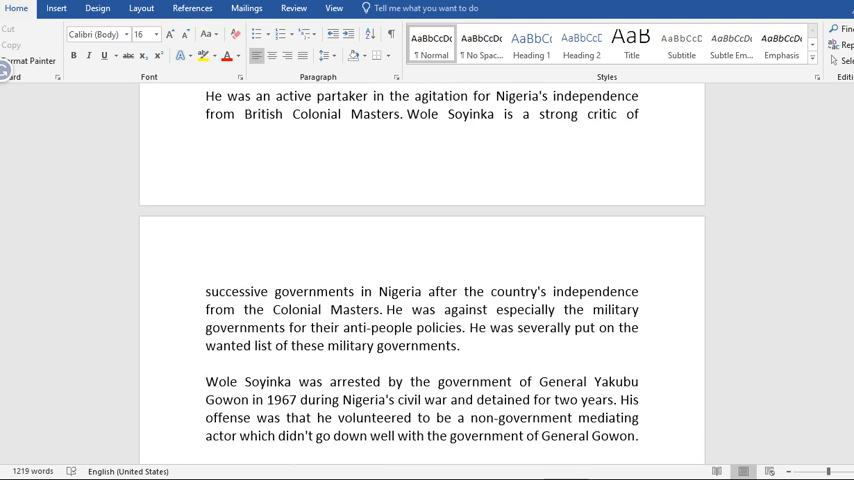
pyautogui.scroll(-3)
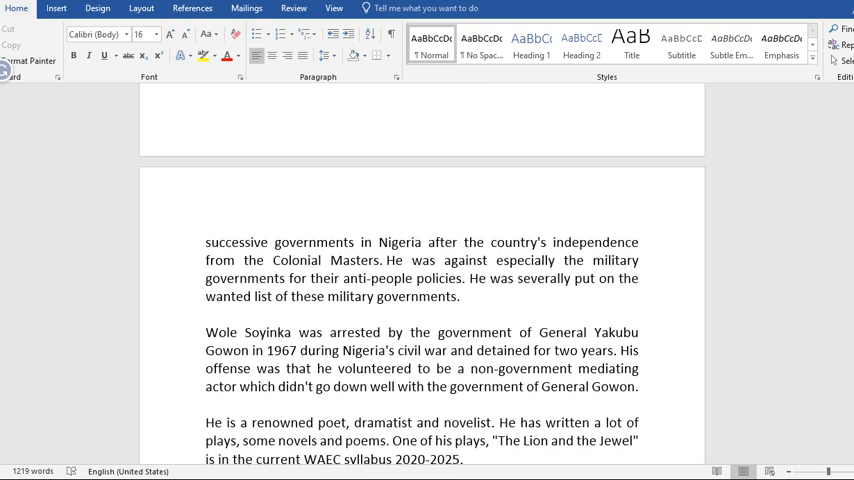
pyautogui.scroll(-3)
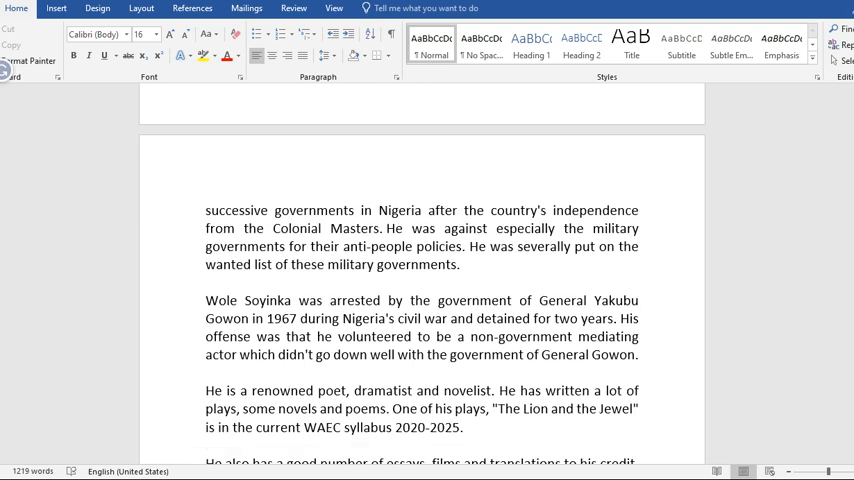
pyautogui.scroll(-3)
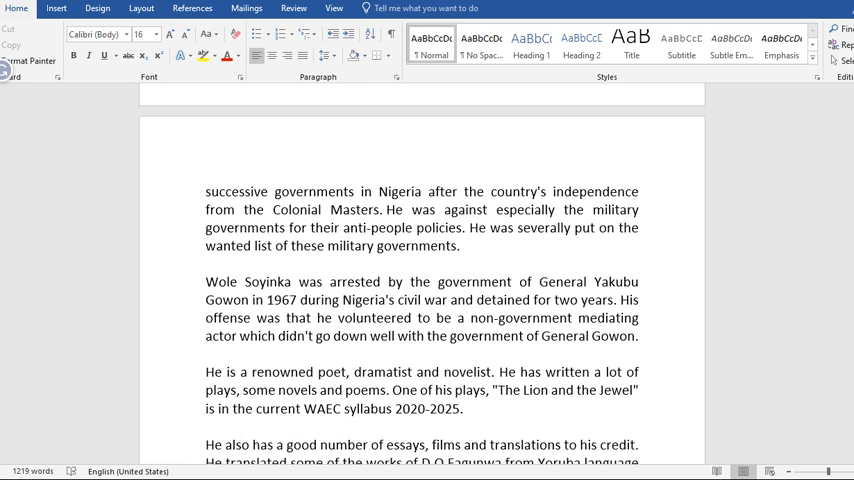
pyautogui.scroll(-3)
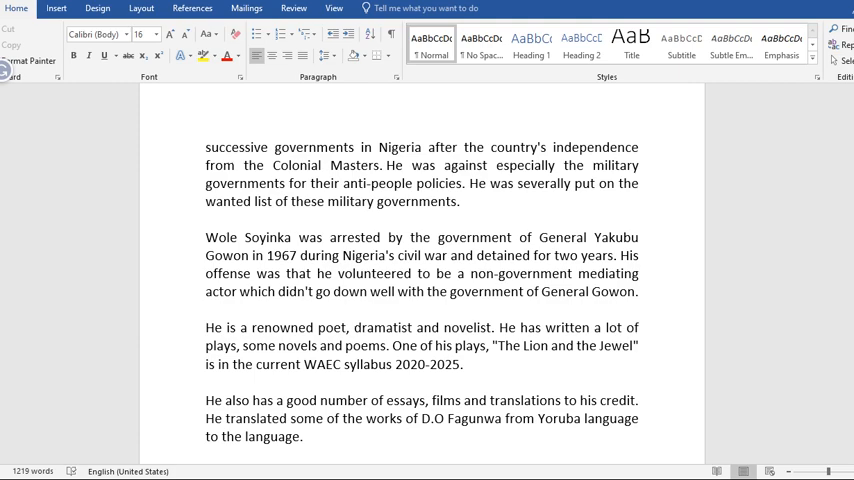
pyautogui.scroll(-3)
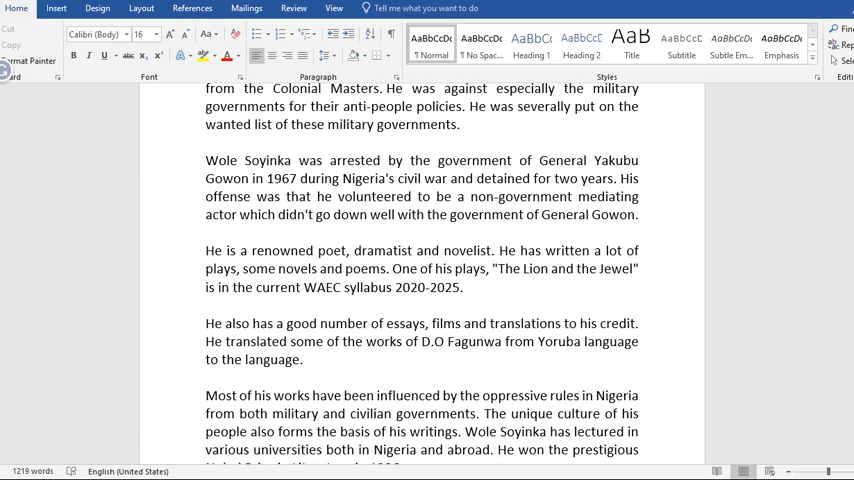
pyautogui.scroll(-3)
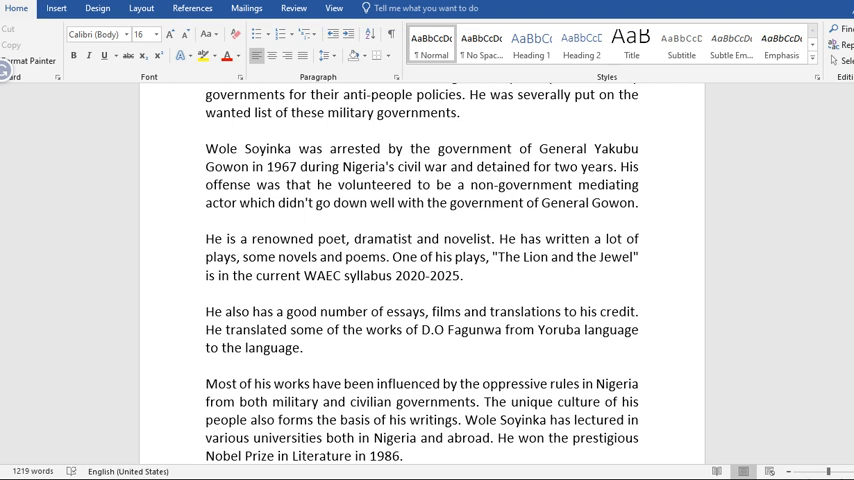
pyautogui.scroll(-3)
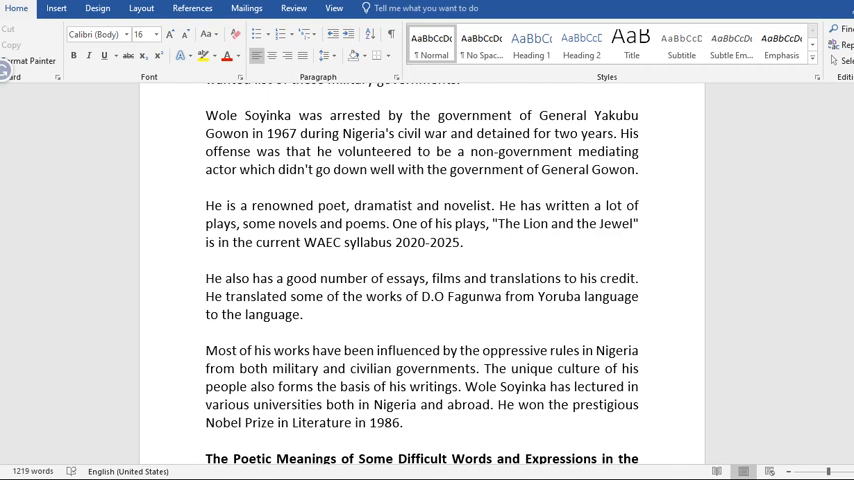
pyautogui.scroll(-3)
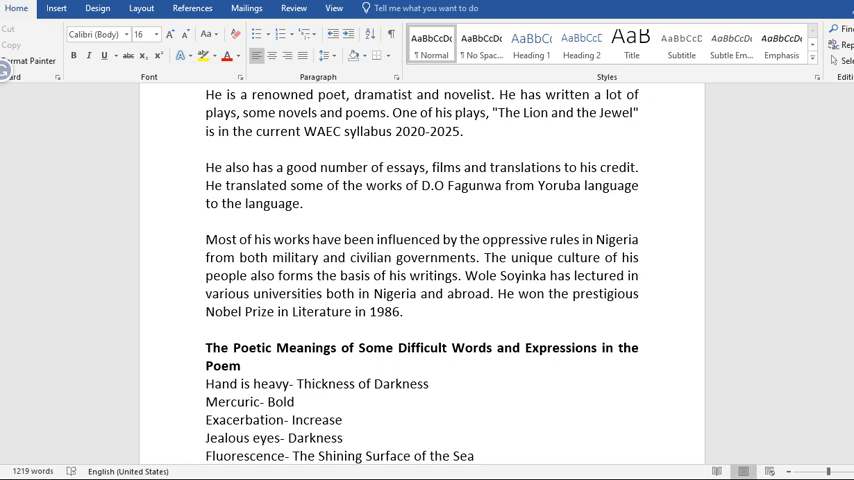
pyautogui.scroll(-3)
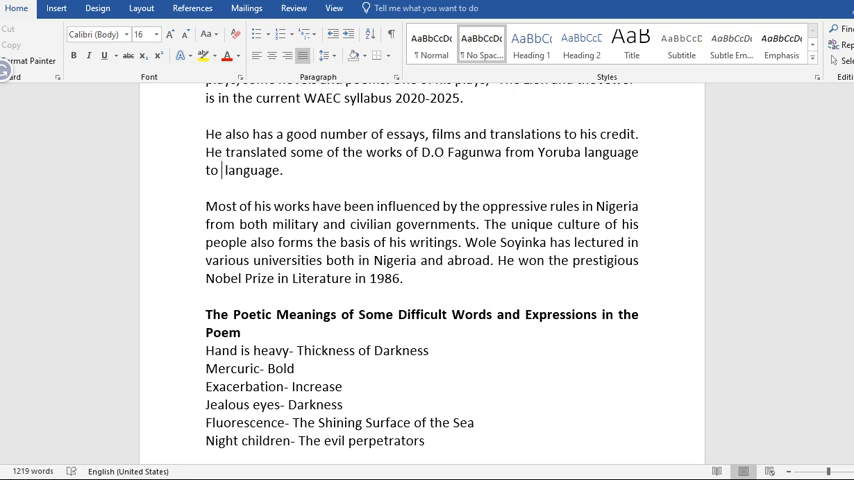
pyautogui.write('Eng')
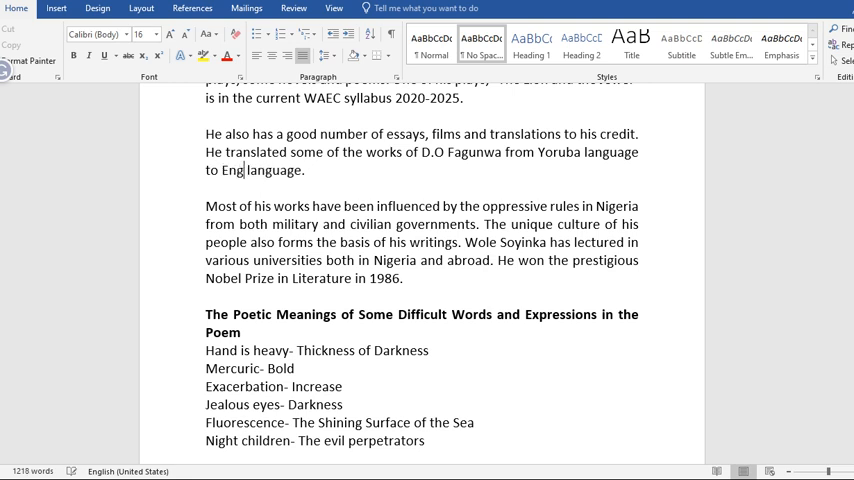
pyautogui.write('is')
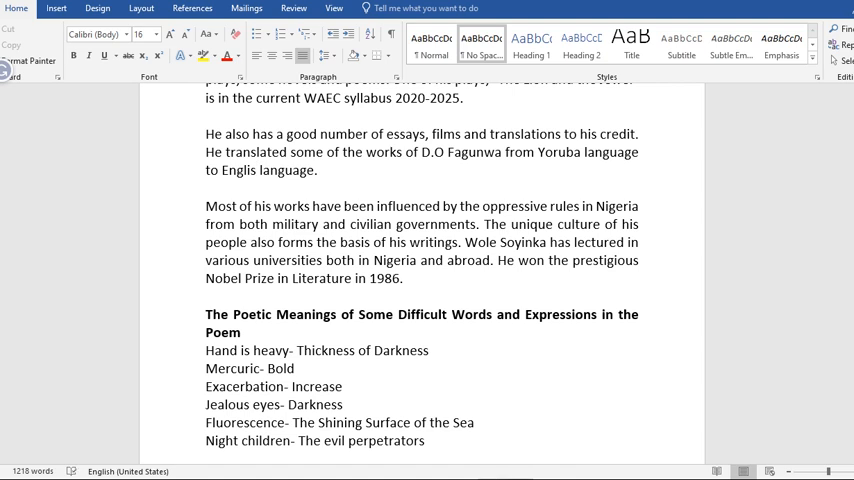
pyautogui.write('h')
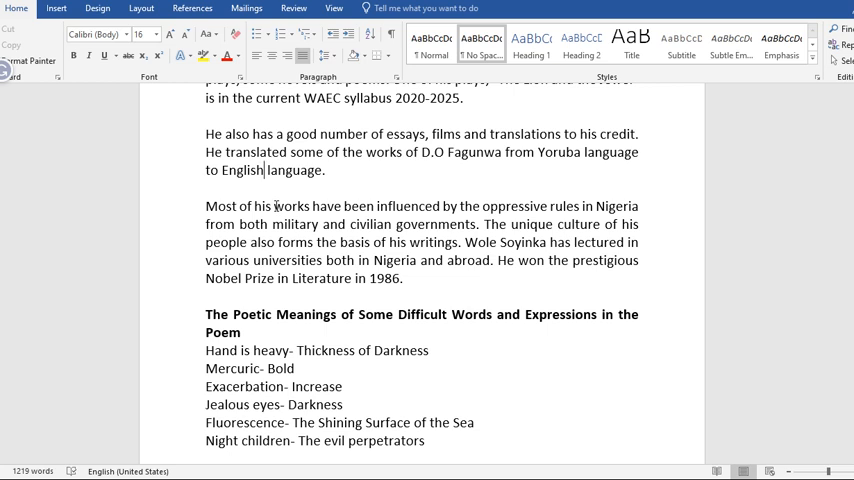
pyautogui.moveTo(311, 238)
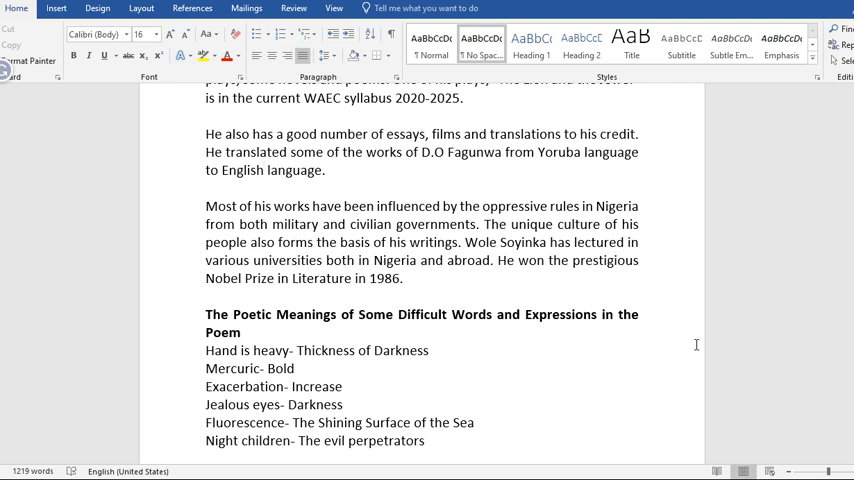
pyautogui.click(264, 170)
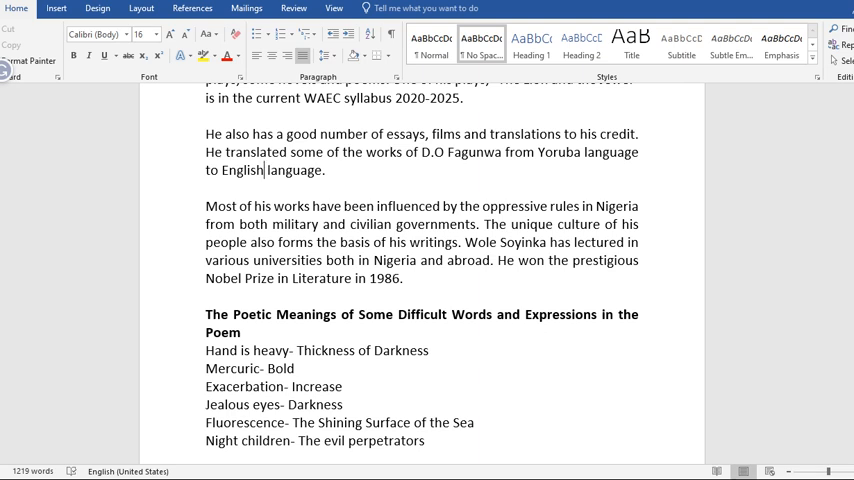
# Scroll past the difficult-words glossary to the Analysis of "Night" heading
pyautogui.scroll(-3)
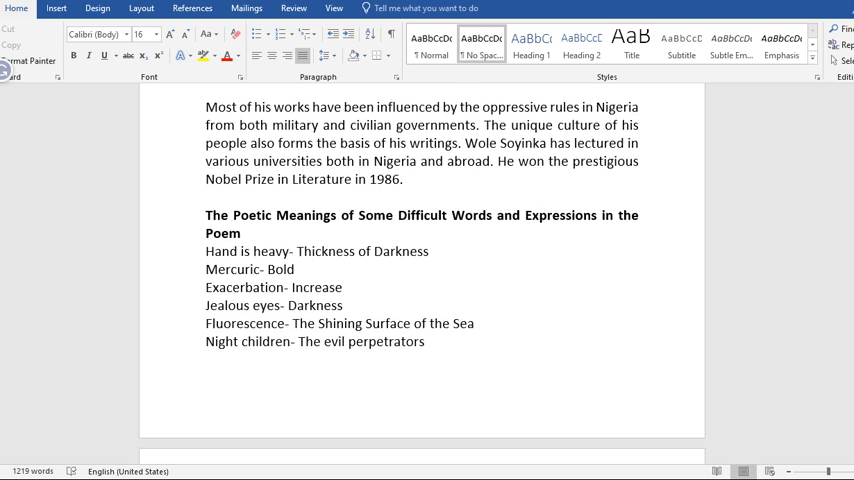
pyautogui.scroll(-3)
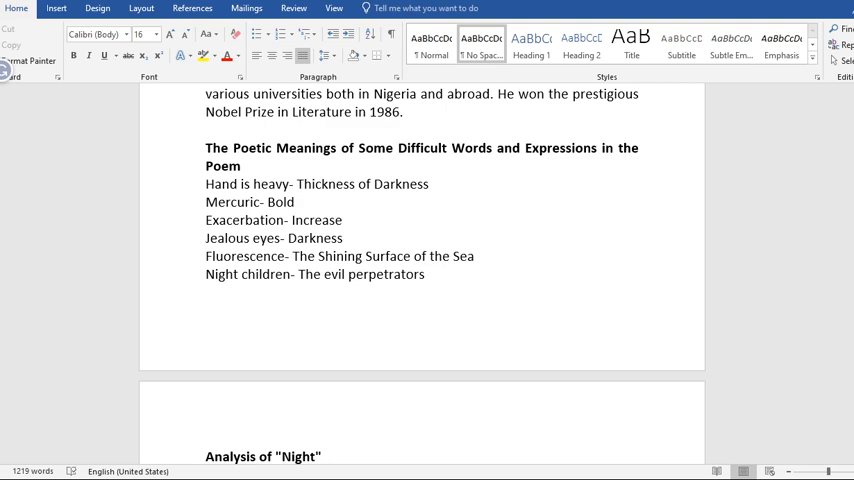
# Scroll to the first-stanza analysis quoting the lines about Night's heavy hand
pyautogui.scroll(-3)
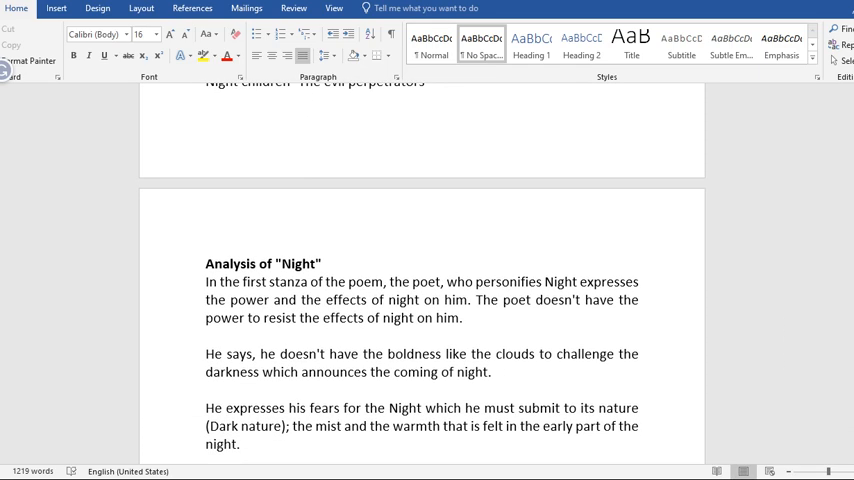
pyautogui.scroll(-3)
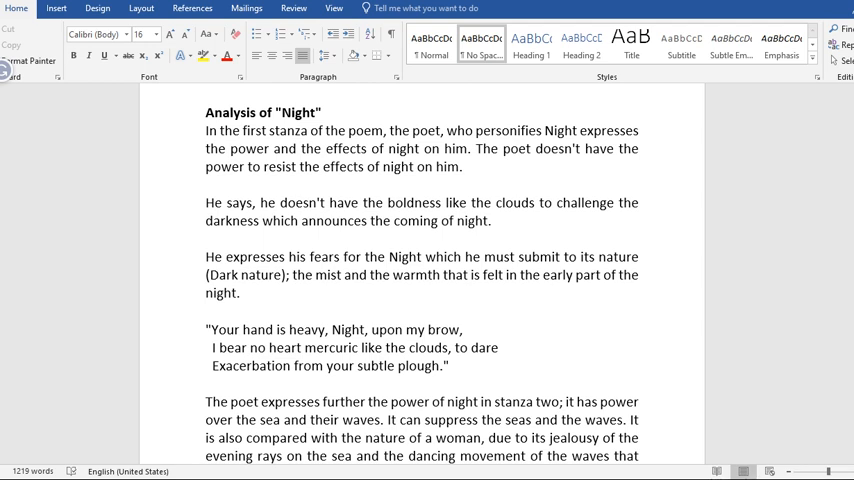
# Scroll through the stanza two clam comparison into the third stanza's fear of night by the sea
pyautogui.scroll(-3)
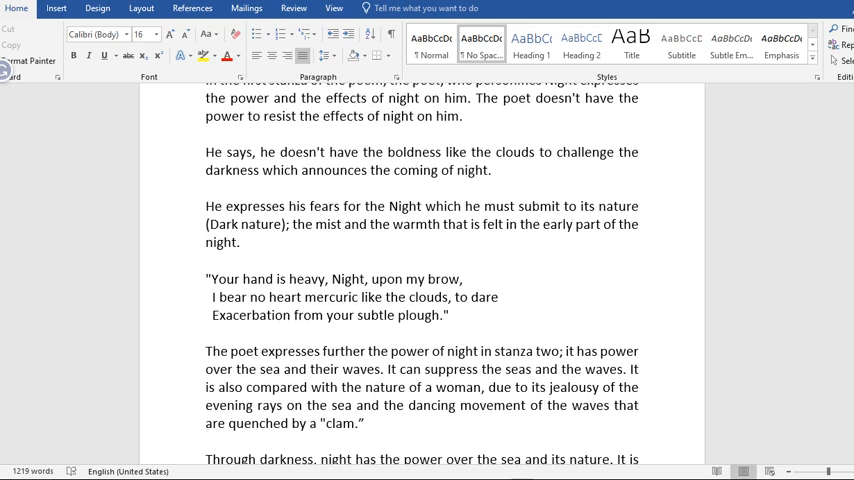
pyautogui.scroll(-3)
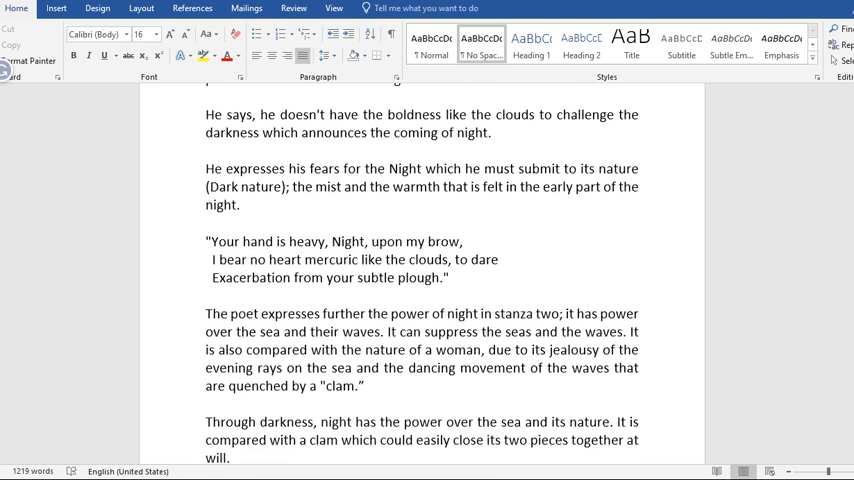
pyautogui.scroll(-3)
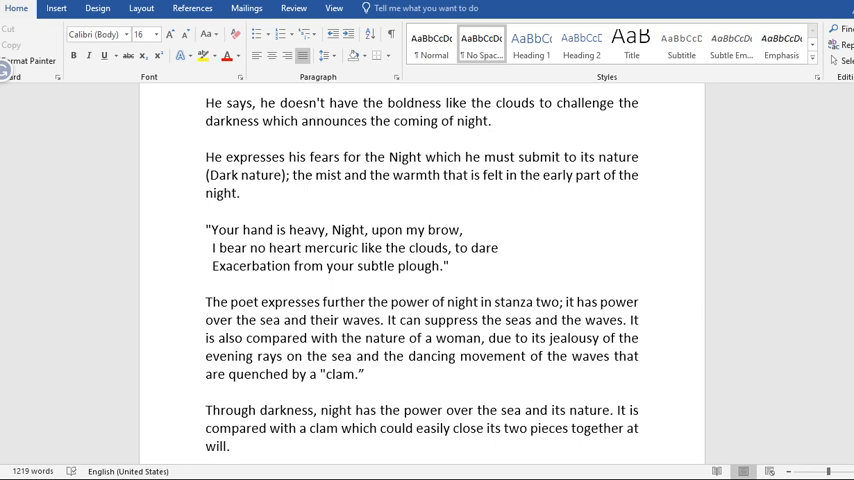
pyautogui.scroll(-3)
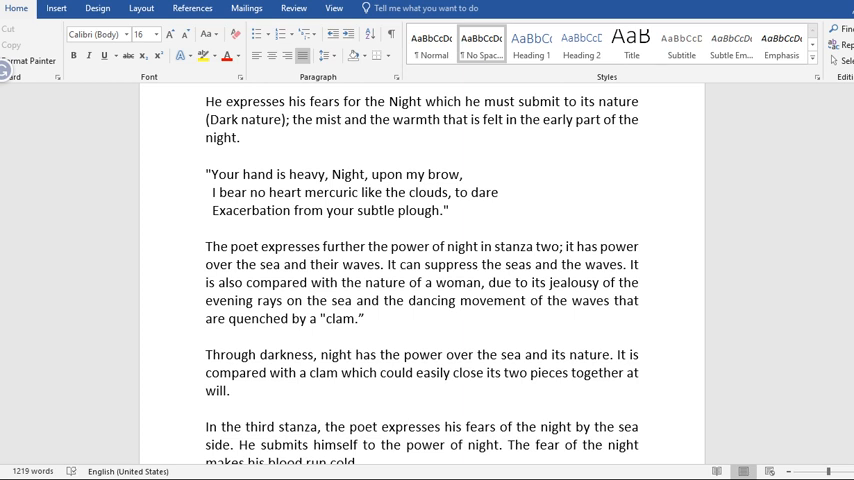
# Scroll to the third-stanza quotation "Of the waves, And I stood, drained… Night, you rained."
pyautogui.scroll(-3)
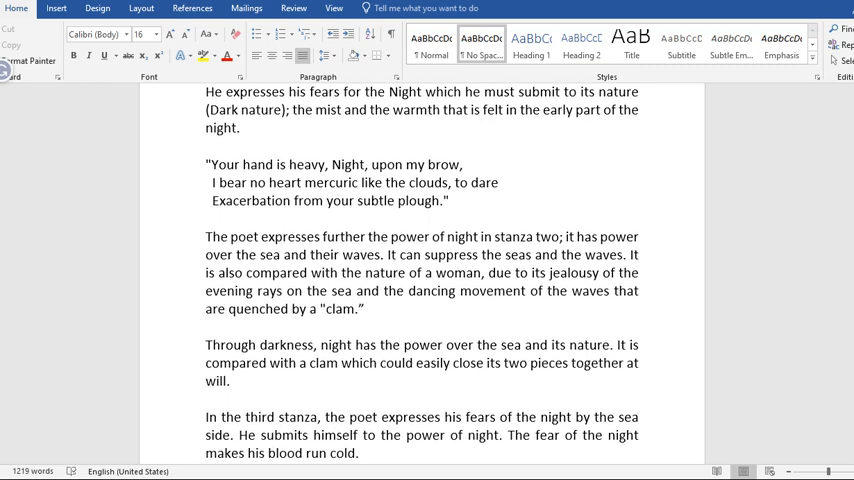
pyautogui.scroll(-3)
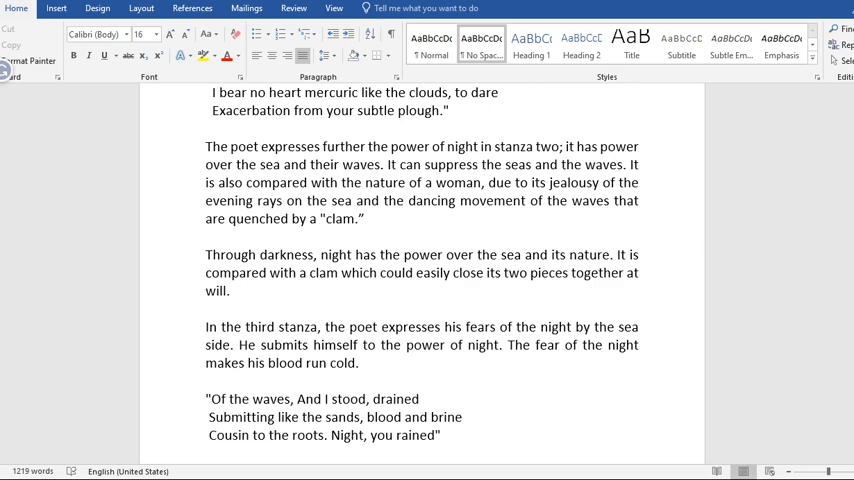
# Scroll to the bottom of the page ending on the third-stanza waves quotation
pyautogui.scroll(-3)
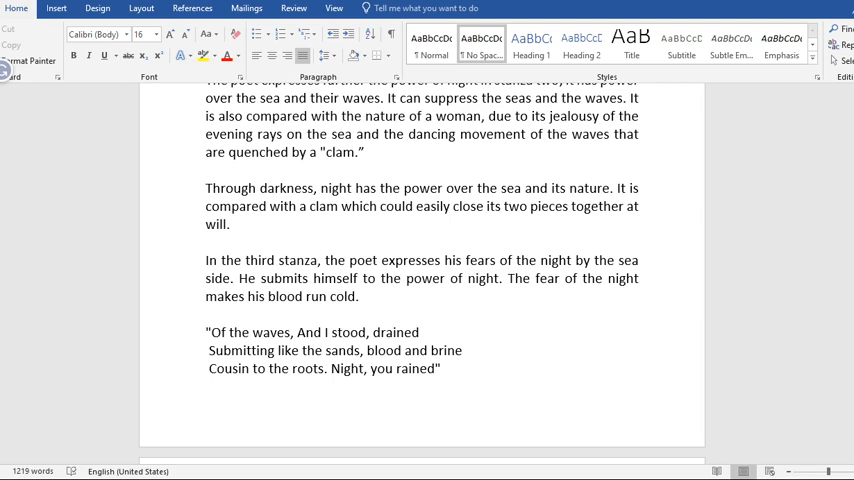
# Scroll down through the 'night children' final stanza analysis, then back up
pyautogui.scroll(-3)
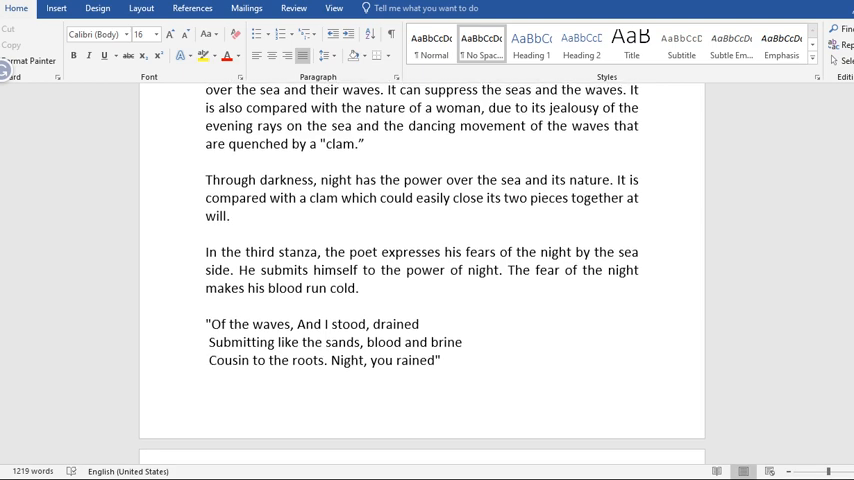
pyautogui.scroll(-3)
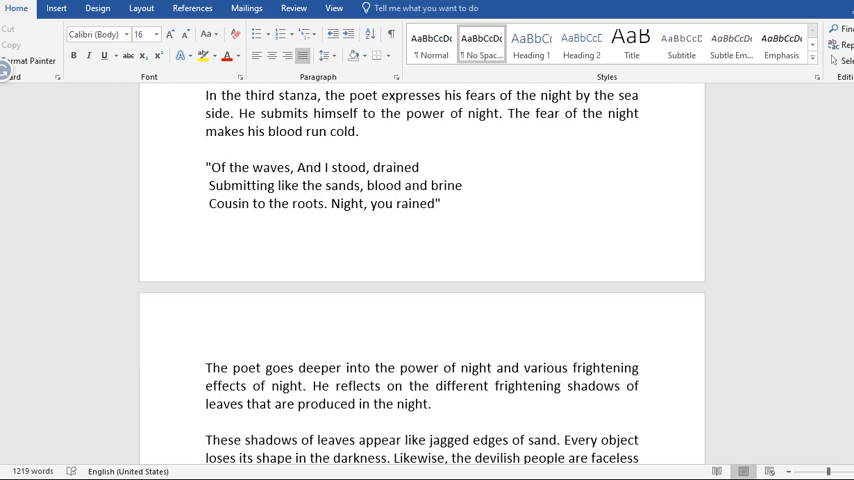
pyautogui.scroll(-3)
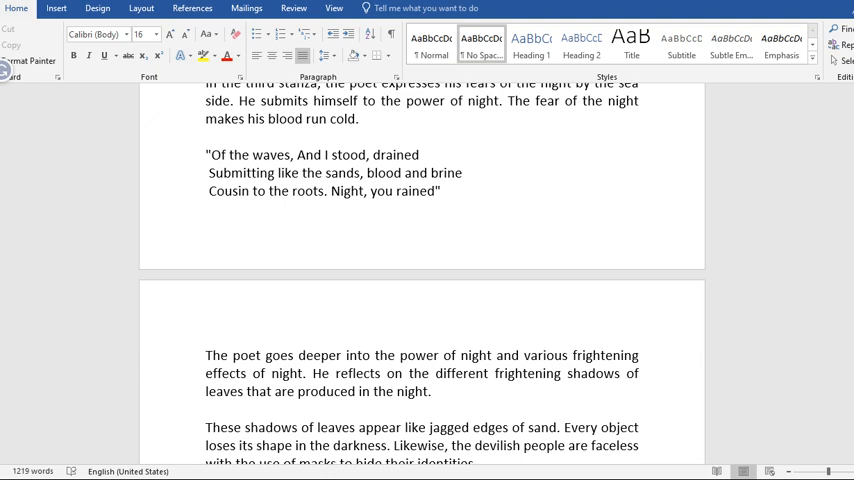
pyautogui.scroll(-3)
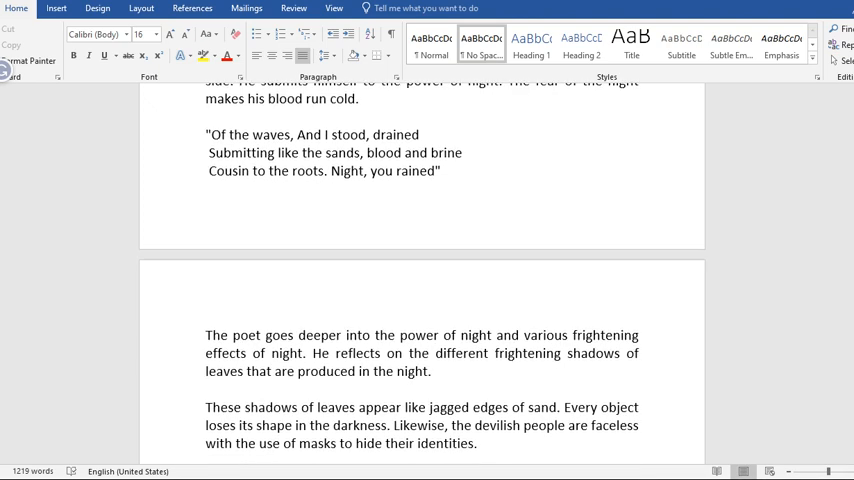
pyautogui.scroll(-3)
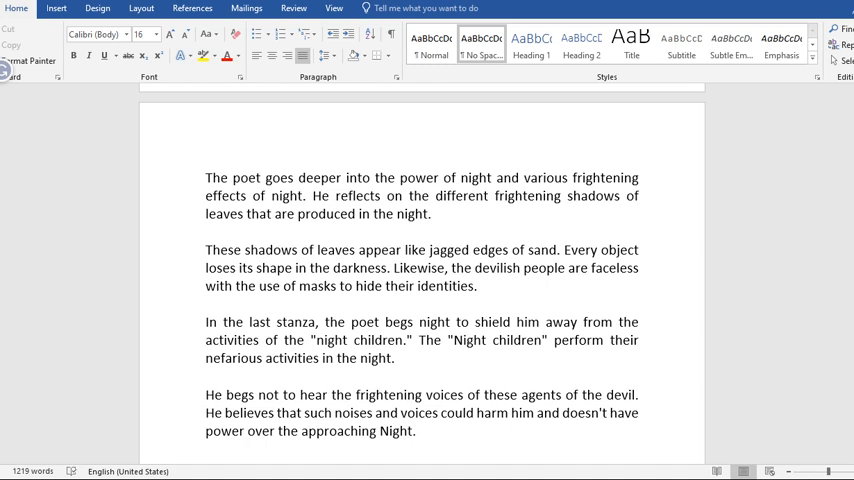
pyautogui.scroll(-3)
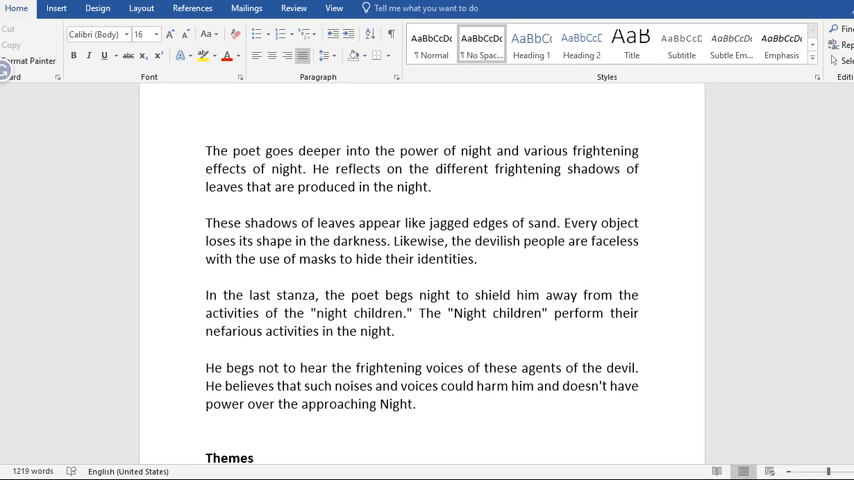
pyautogui.scroll(-3)
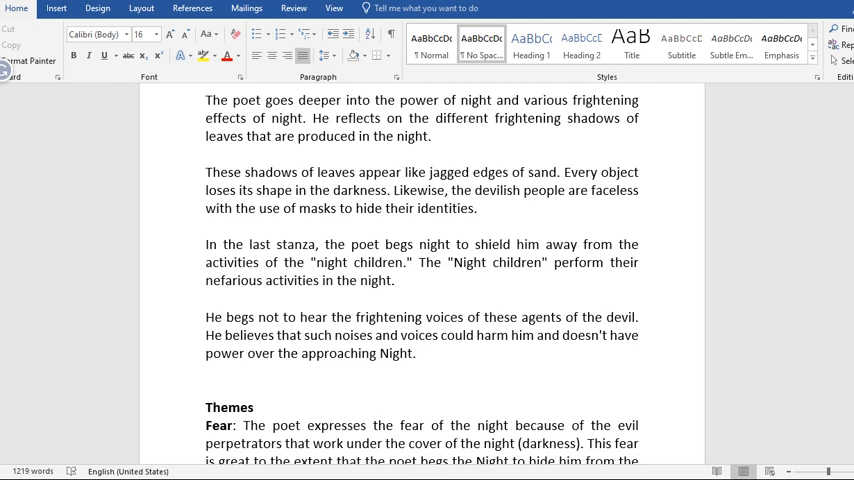
pyautogui.moveTo(809, 274)
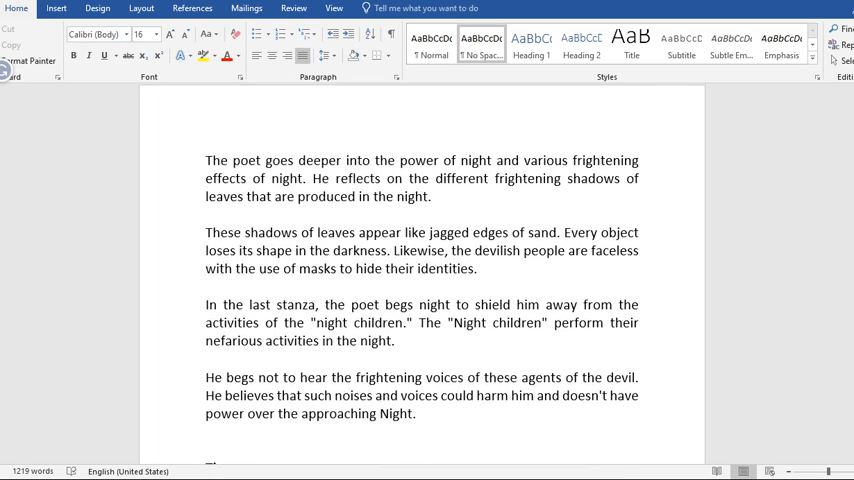
pyautogui.scroll(3)
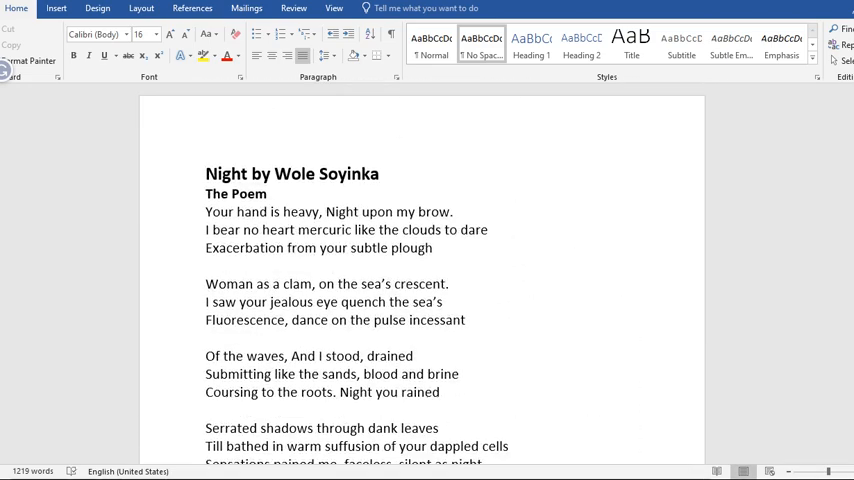
# Scroll around the 'Night by Wole Soyinka' poem text to reach the About the Poet section
pyautogui.scroll(-3)
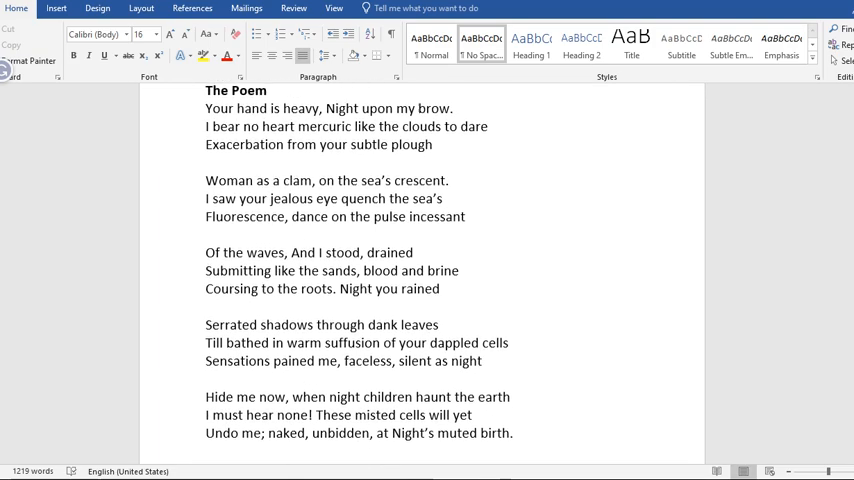
pyautogui.scroll(-3)
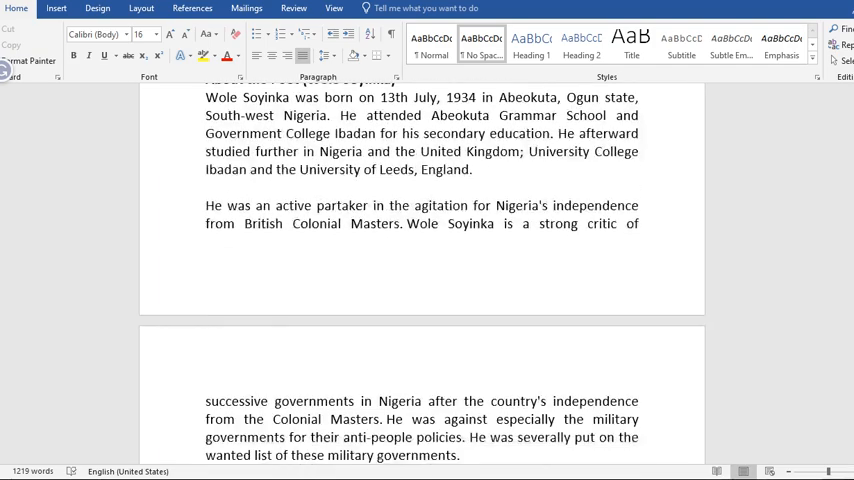
pyautogui.scroll(-3)
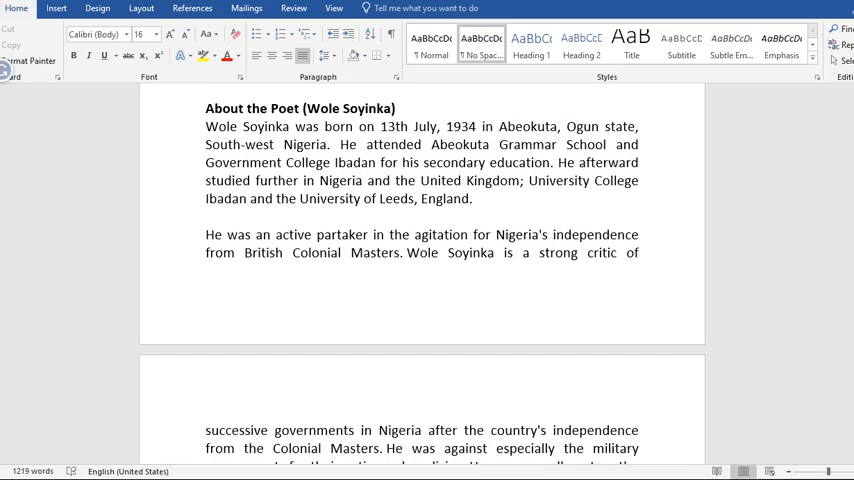
pyautogui.scroll(3)
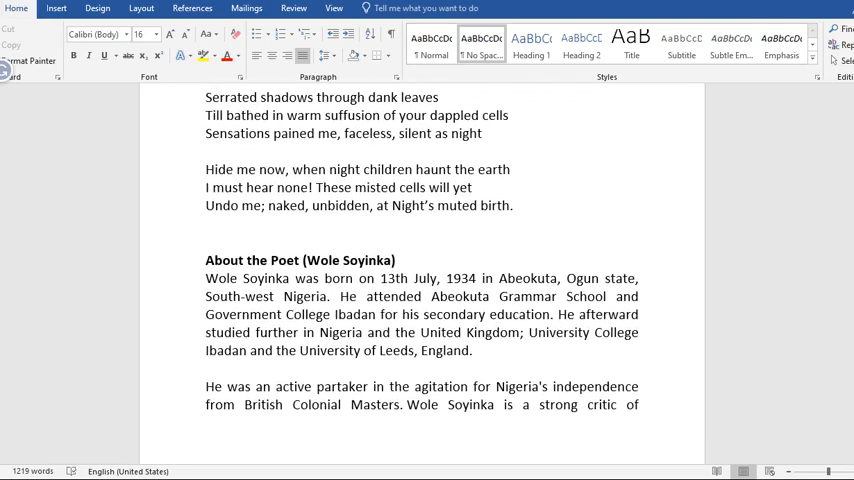
pyautogui.scroll(3)
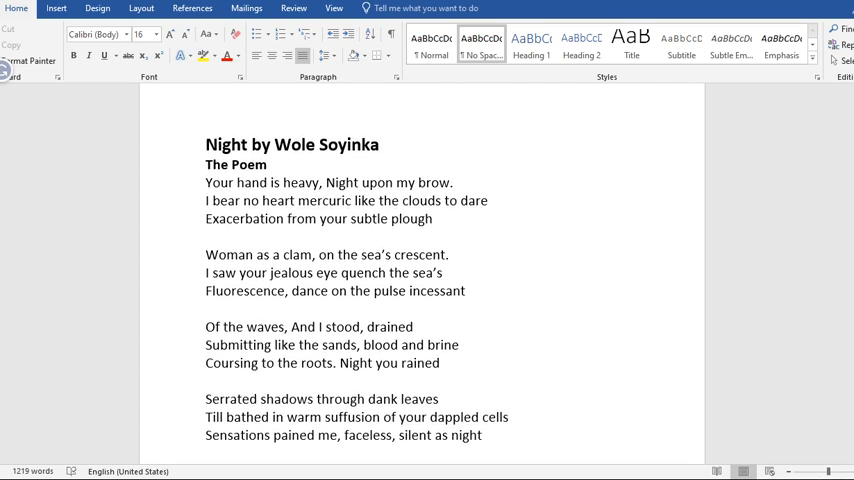
pyautogui.scroll(-3)
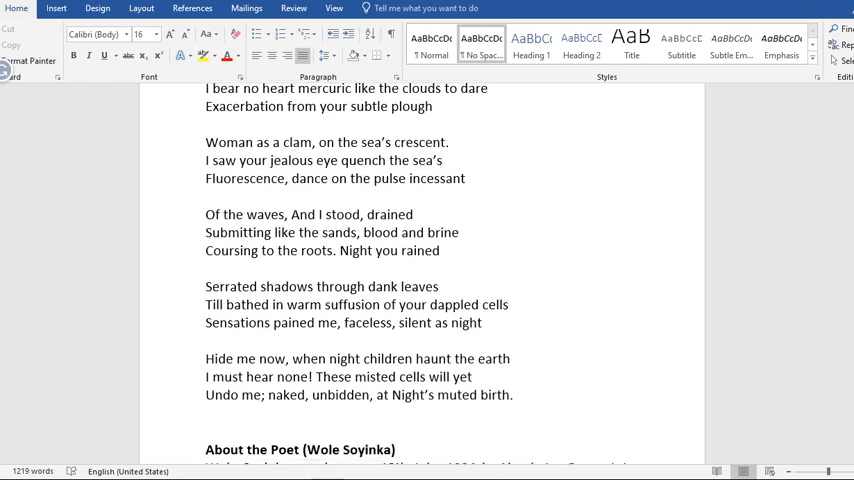
pyautogui.scroll(-3)
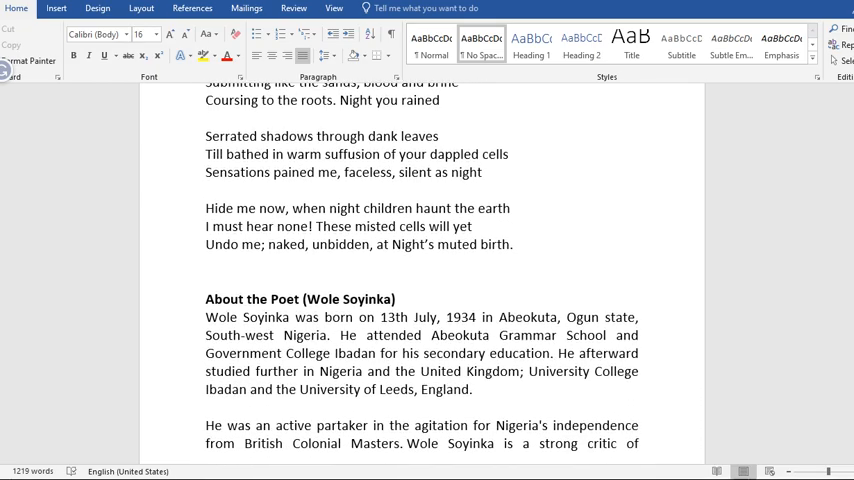
# Scroll through Soyinka's biography to the glossary ending 'Night children- The evil perpetrators'
pyautogui.scroll(-3)
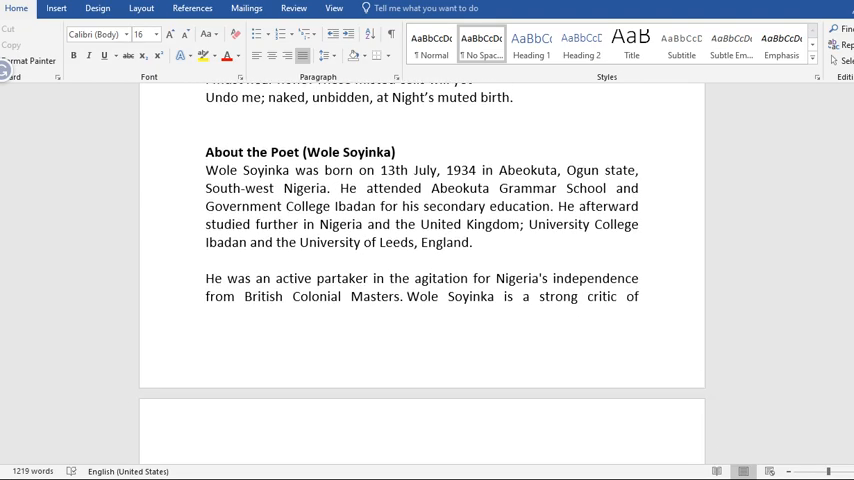
pyautogui.scroll(-3)
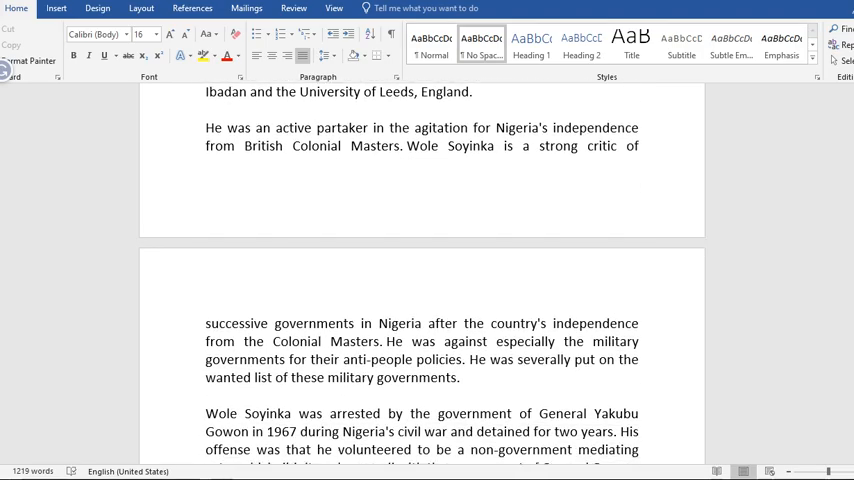
pyautogui.scroll(-3)
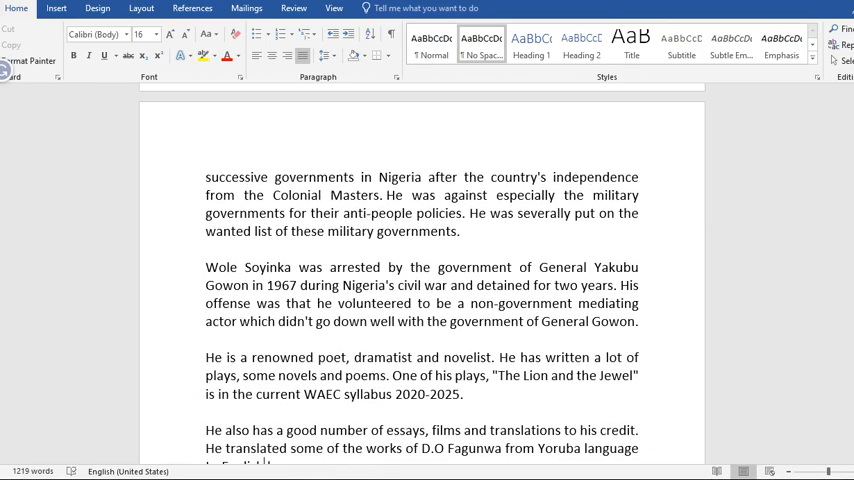
pyautogui.scroll(-3)
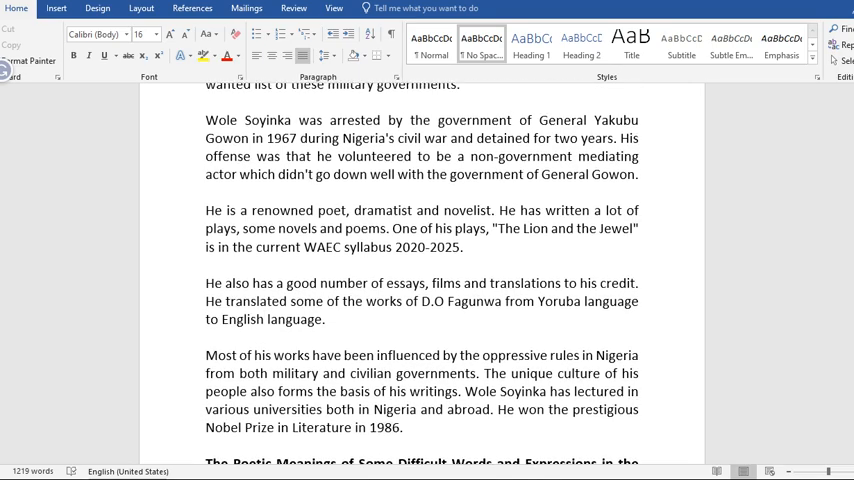
pyautogui.scroll(-3)
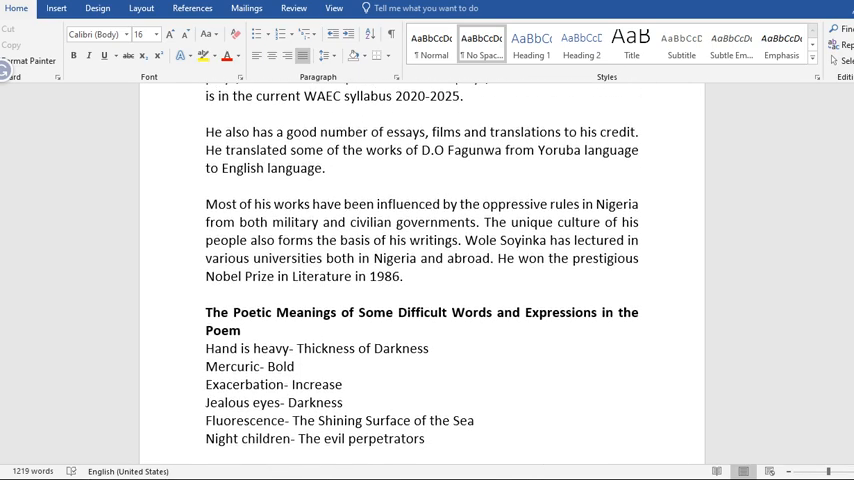
pyautogui.scroll(-3)
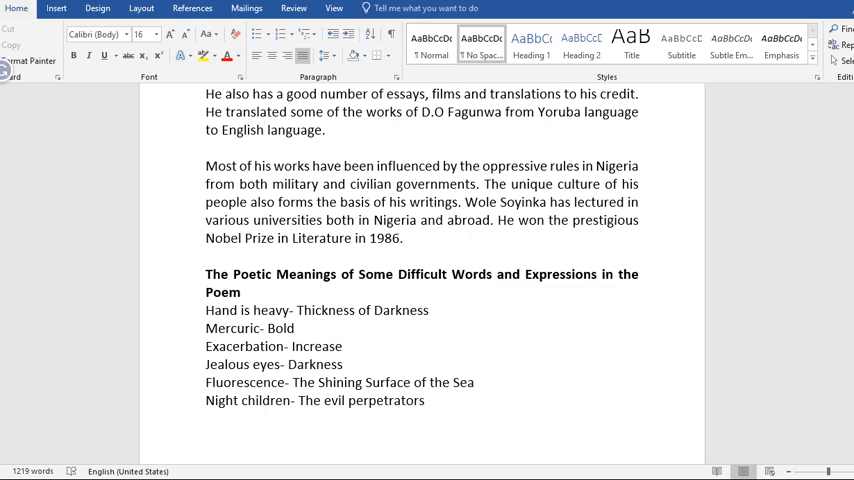
# Scroll to the Themes section on Fear, Danger of the Night and Complexity of the Night
pyautogui.scroll(-3)
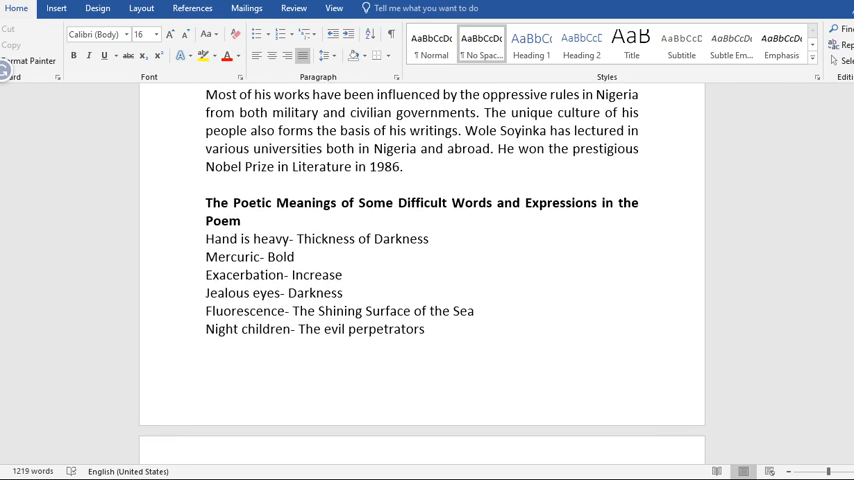
pyautogui.scroll(-3)
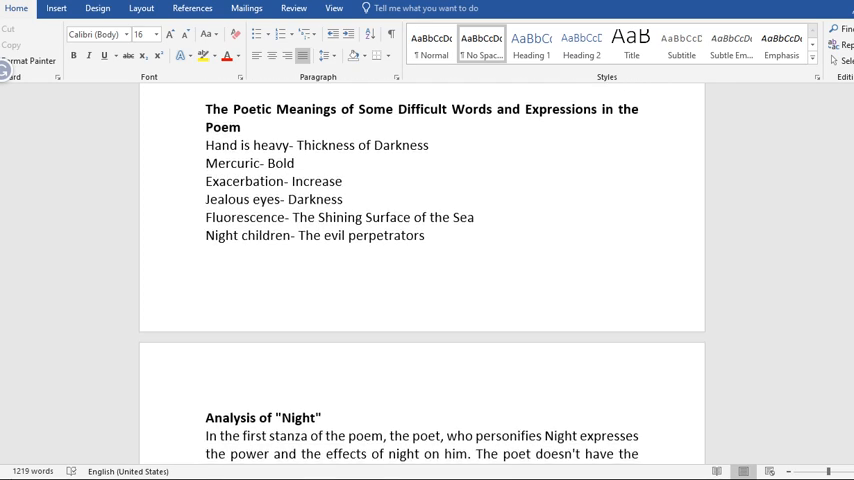
pyautogui.scroll(-3)
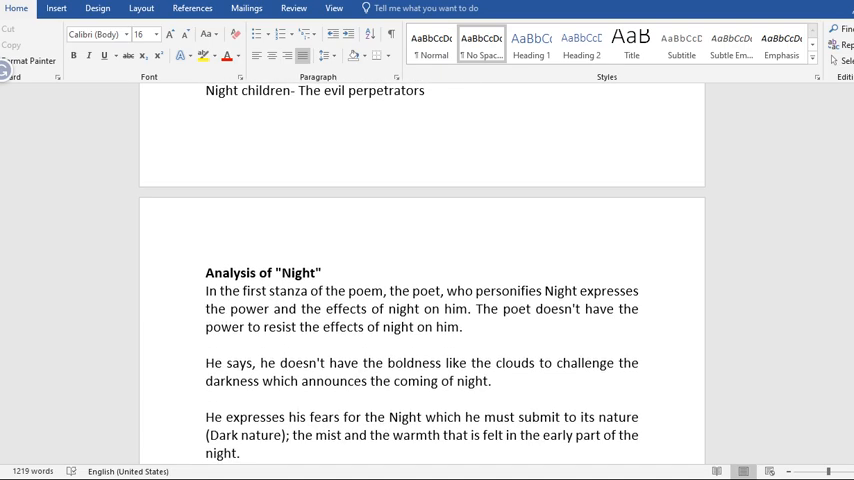
pyautogui.scroll(-3)
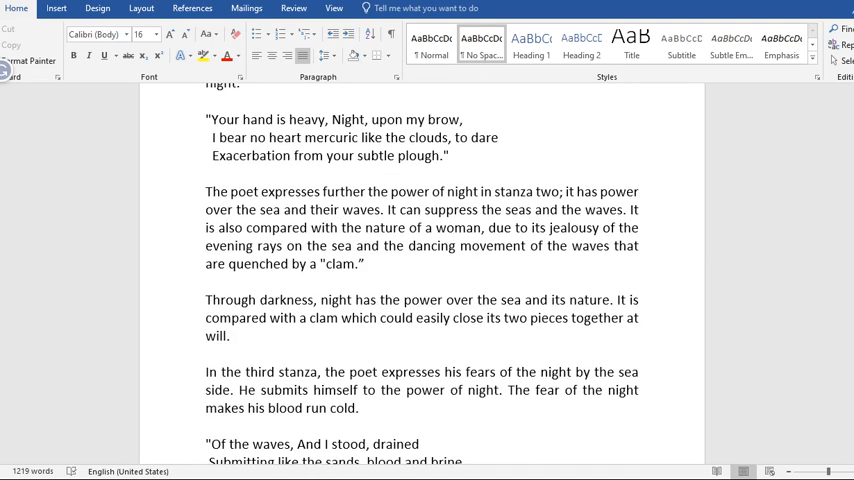
pyautogui.scroll(-3)
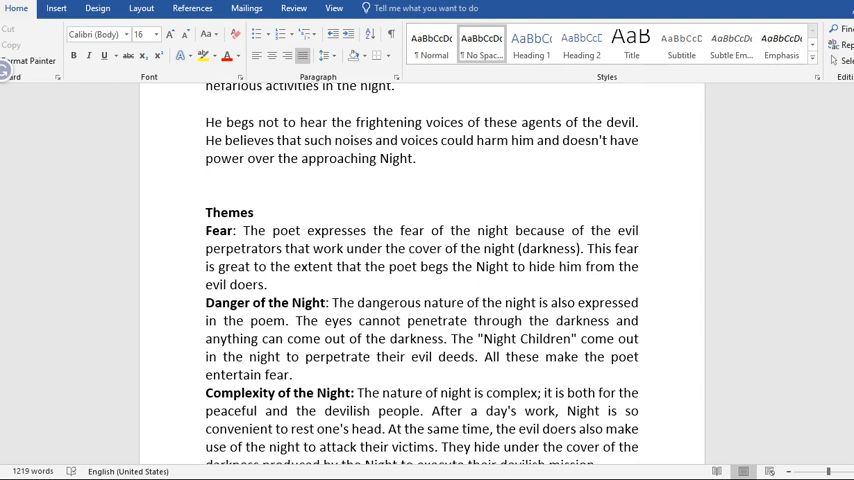
pyautogui.moveTo(356, 343)
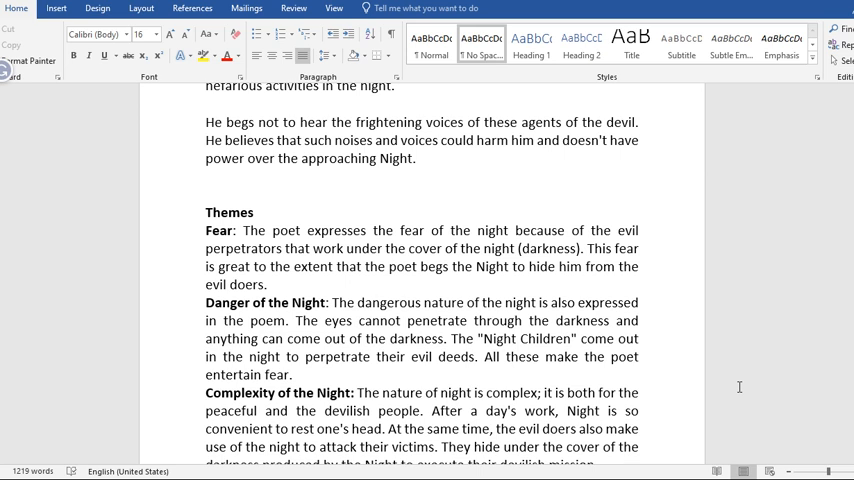
pyautogui.moveTo(813, 449)
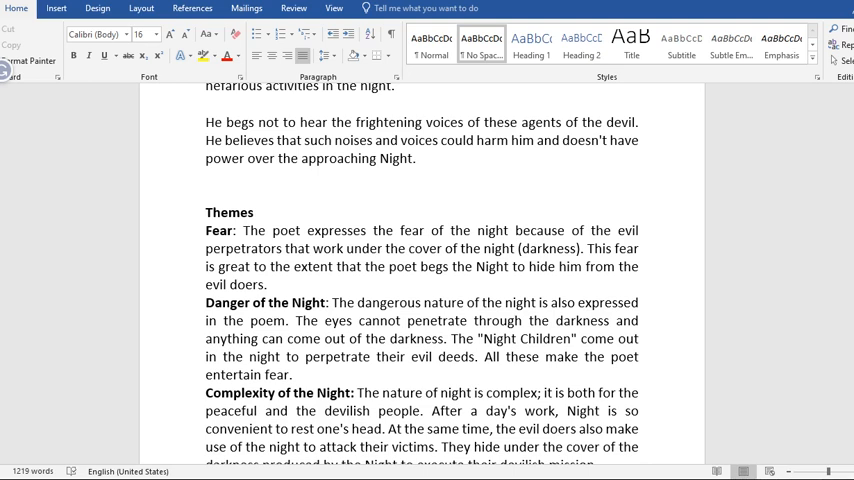
pyautogui.scroll(-3)
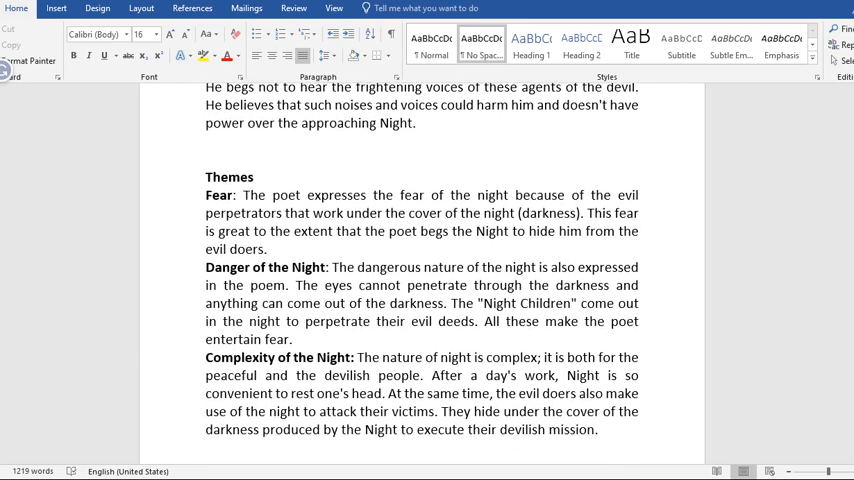
pyautogui.scroll(-3)
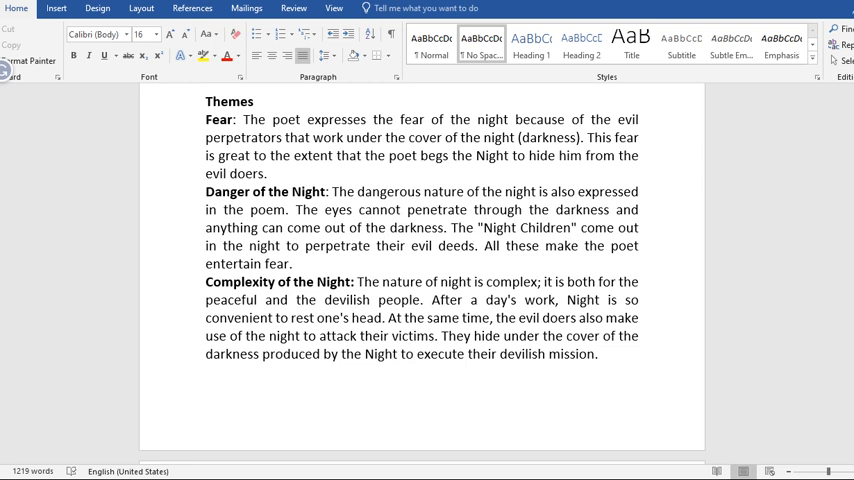
# Scroll past the Themes section to the 'Poetic Devices used in Night' page and Personification
pyautogui.scroll(-3)
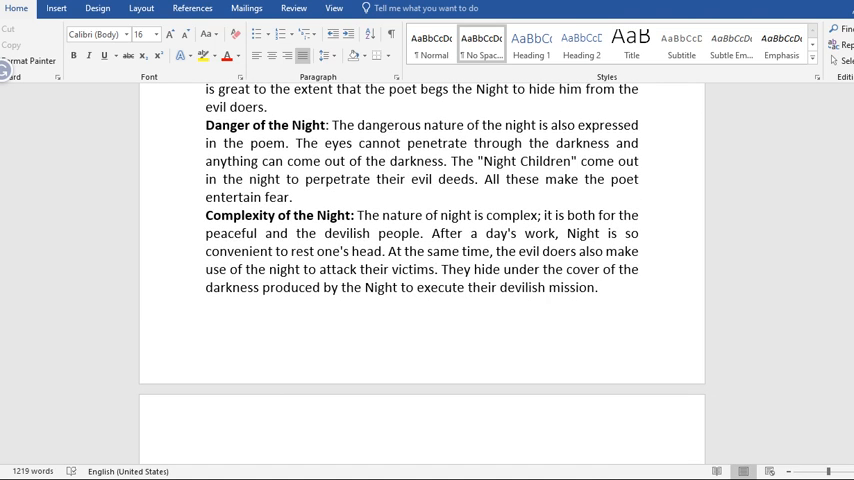
pyautogui.scroll(-3)
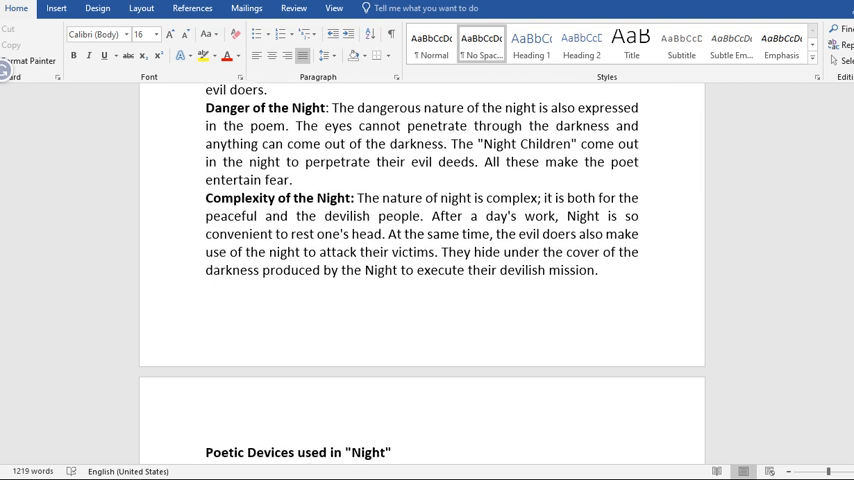
pyautogui.scroll(-3)
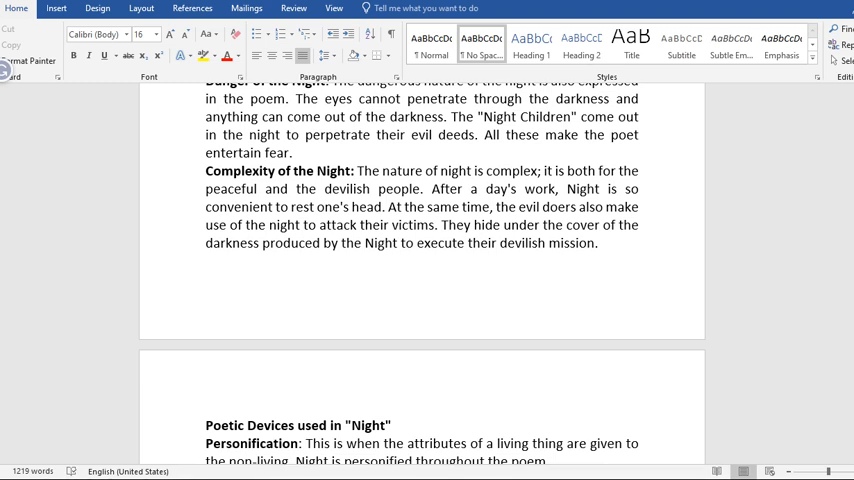
pyautogui.scroll(-3)
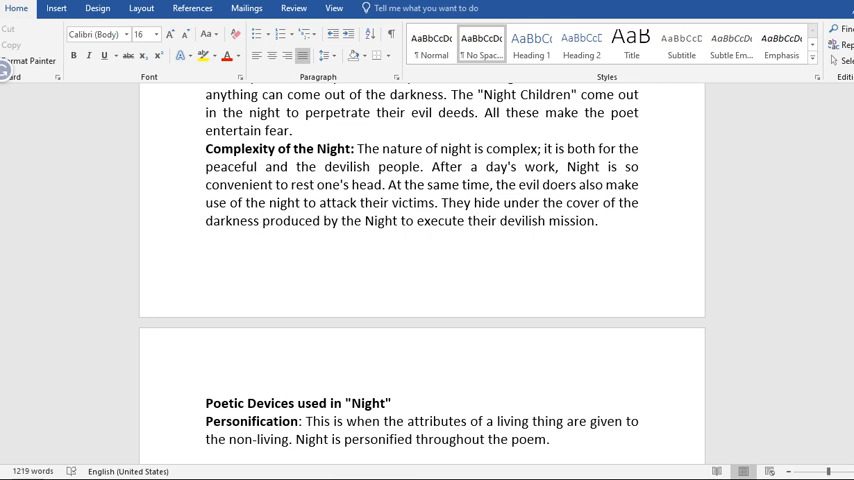
# Scroll through the Personification, Simile, Alliteration and Imagery entries until Metaphor appears
pyautogui.scroll(-3)
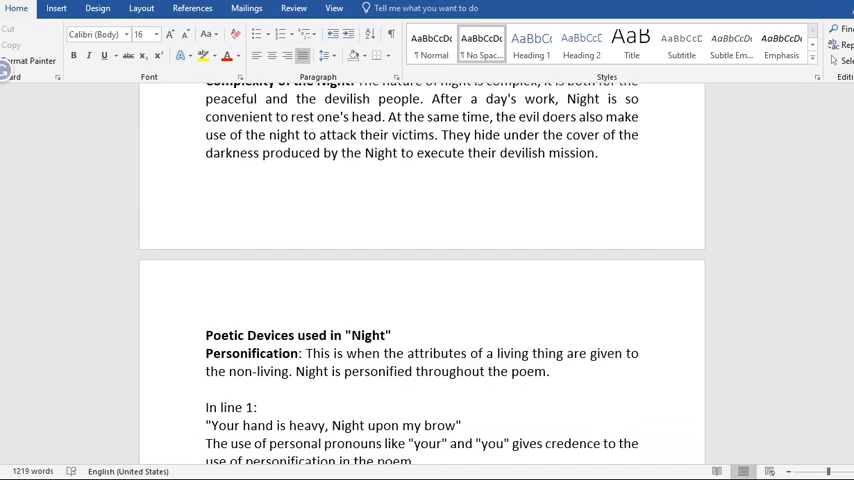
pyautogui.scroll(-3)
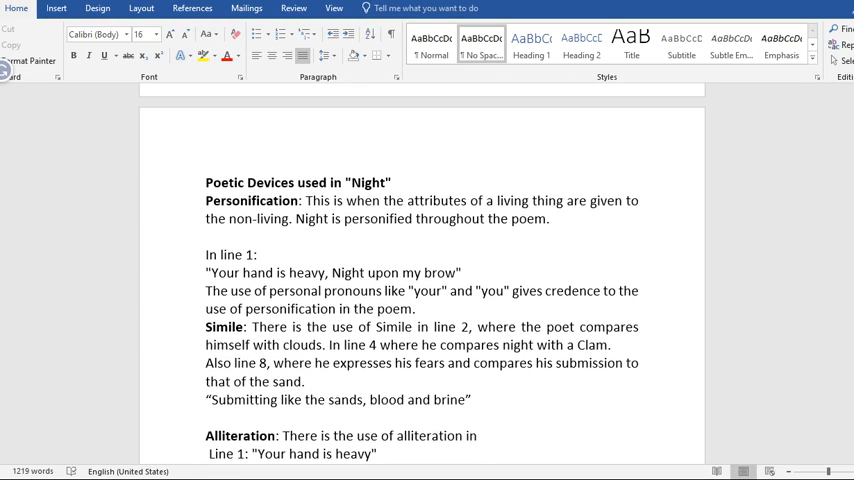
pyautogui.scroll(-3)
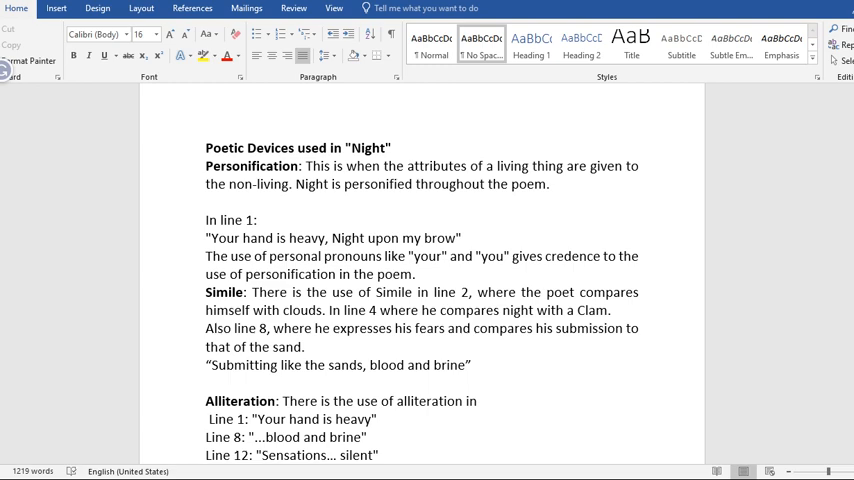
pyautogui.scroll(-3)
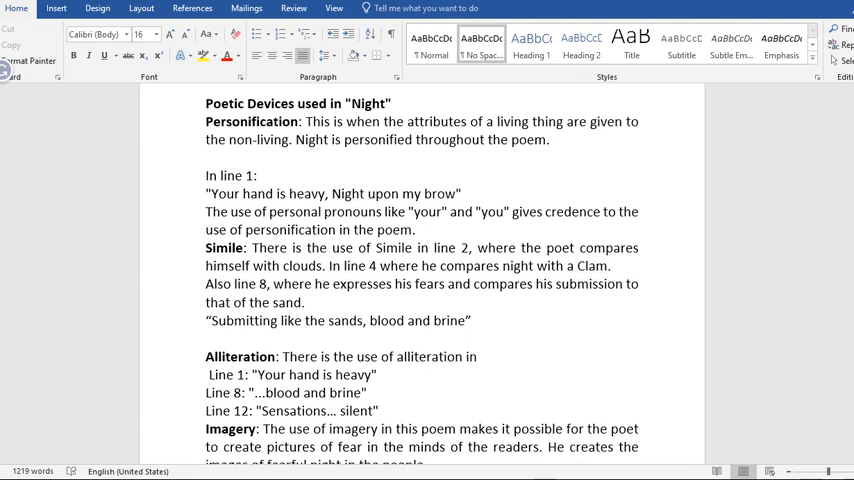
pyautogui.scroll(-3)
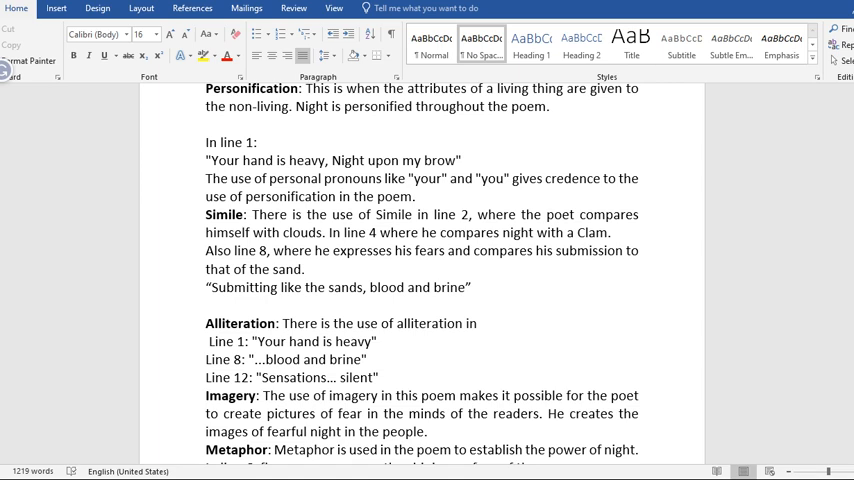
# Scroll through the Metaphor, Structure and Enjambment entries to the document's end
pyautogui.scroll(-3)
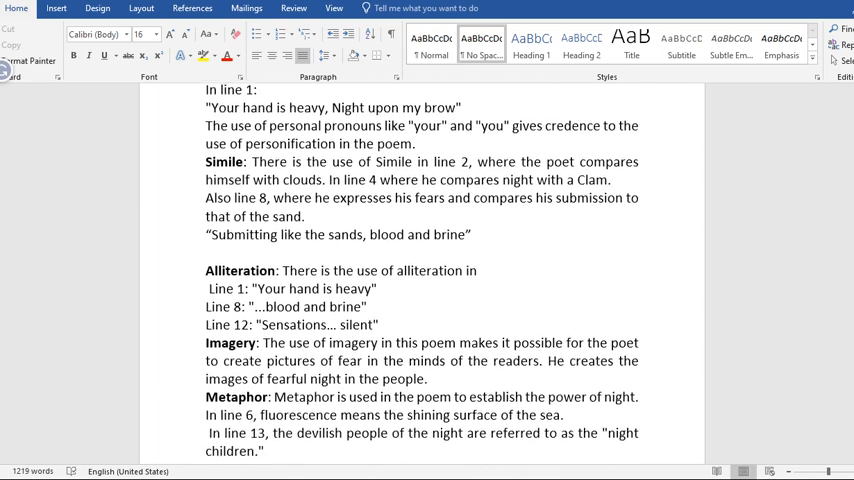
pyautogui.scroll(-3)
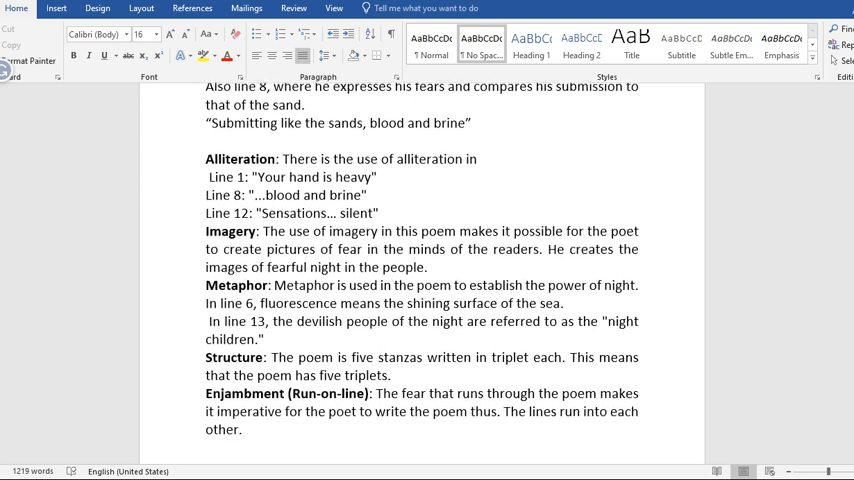
pyautogui.scroll(-3)
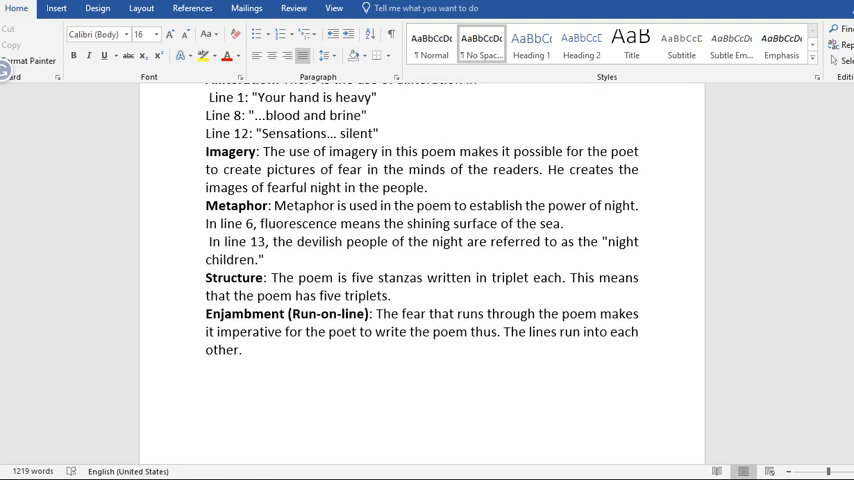